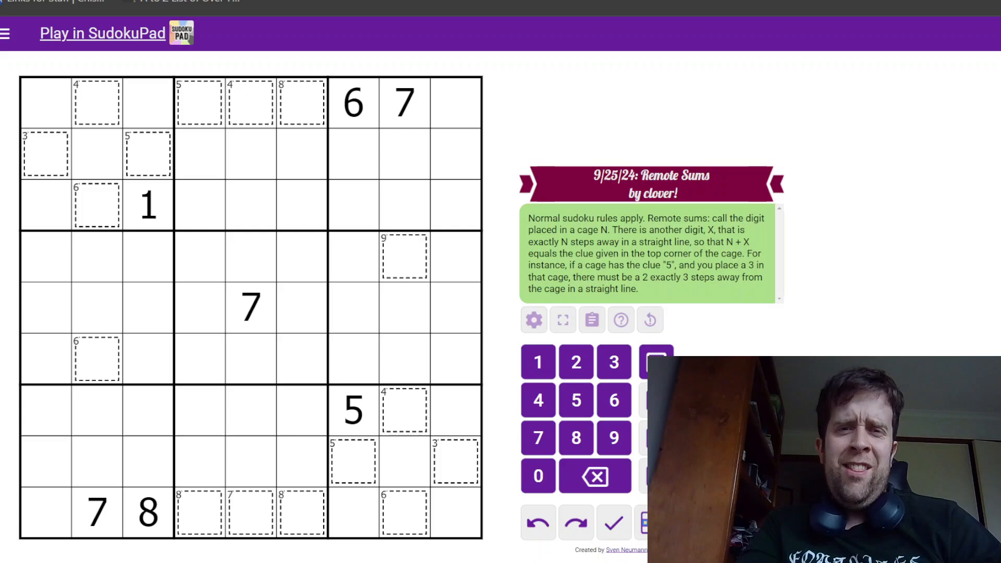
pyautogui.moveTo(806, 279)
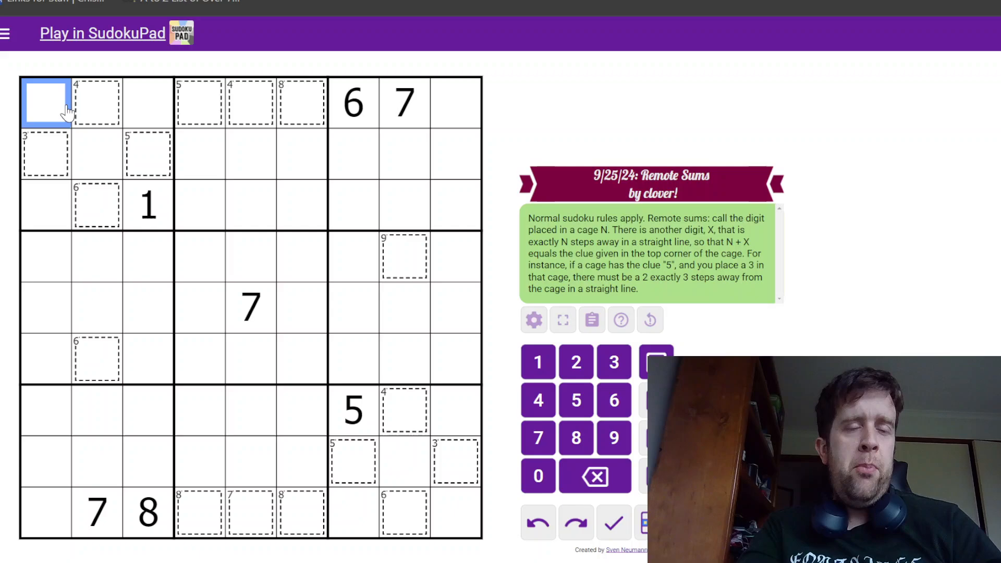
# Step: Highlight column 1 and the top-row 4- and 8-cages to trace cells five steps away
pyautogui.moveTo(44, 102); pyautogui.dragTo(45, 415)
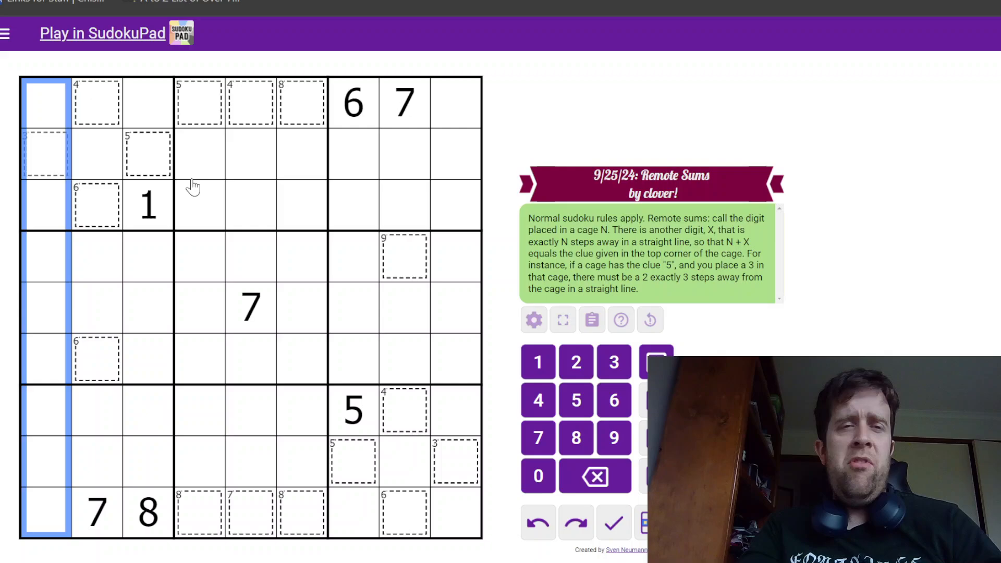
pyautogui.moveTo(255, 241)
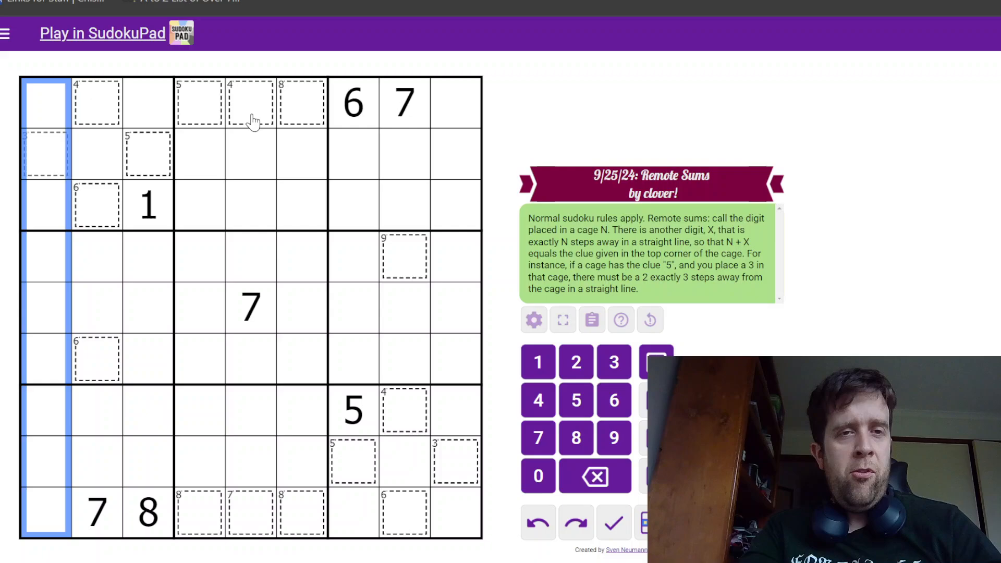
pyautogui.click(251, 103)
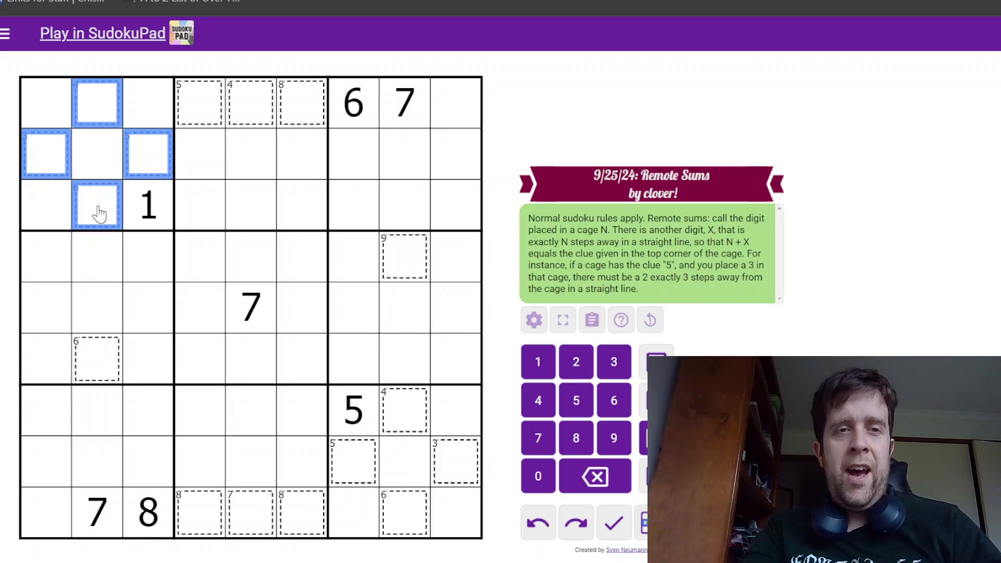
pyautogui.click(301, 103)
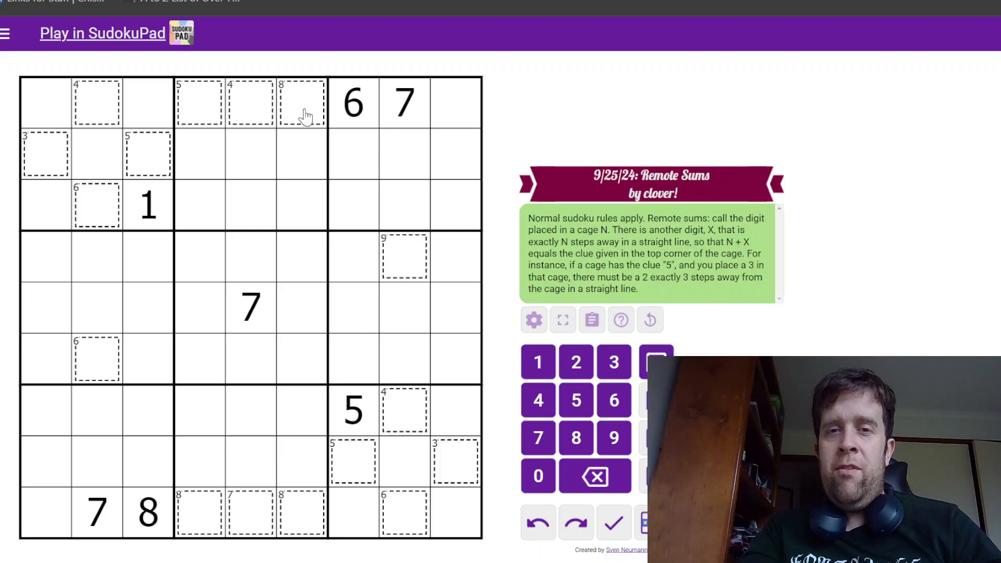
pyautogui.click(249, 103)
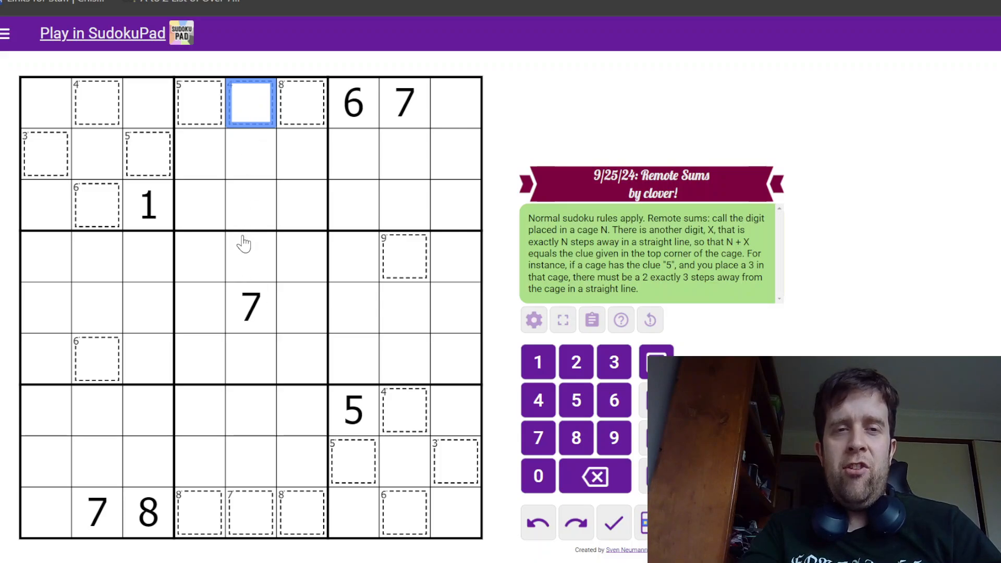
pyautogui.moveTo(261, 195)
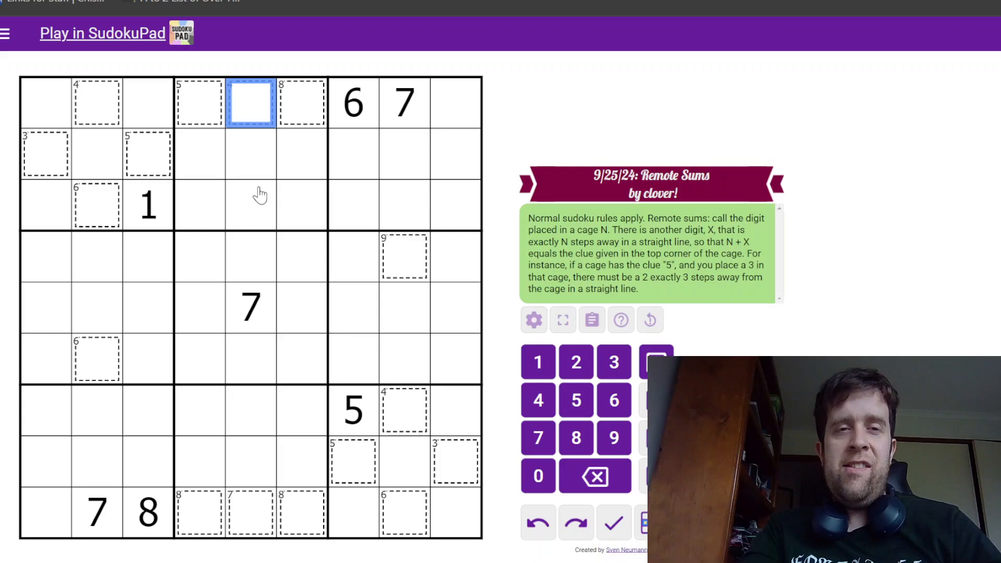
pyautogui.moveTo(319, 243)
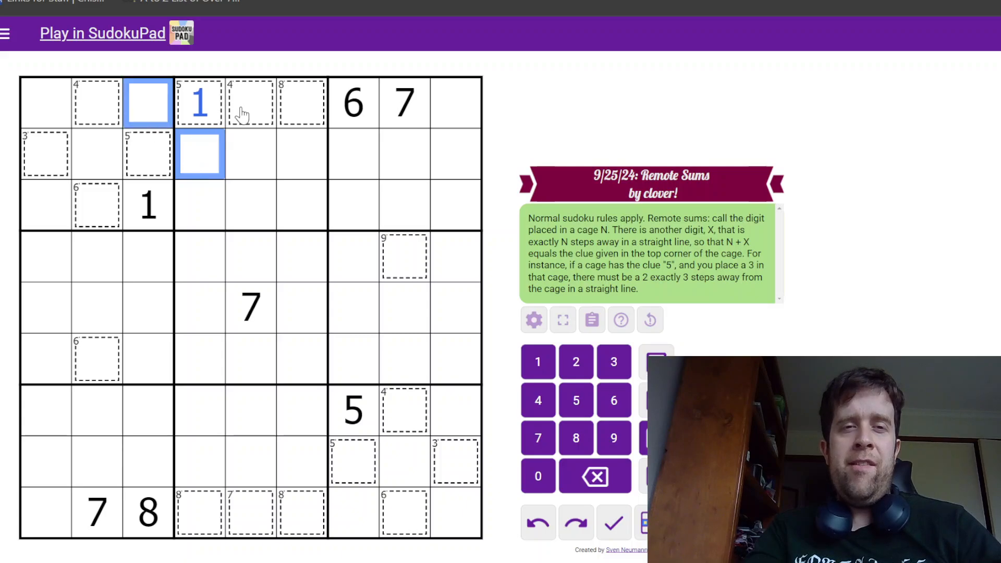
pyautogui.click(249, 103)
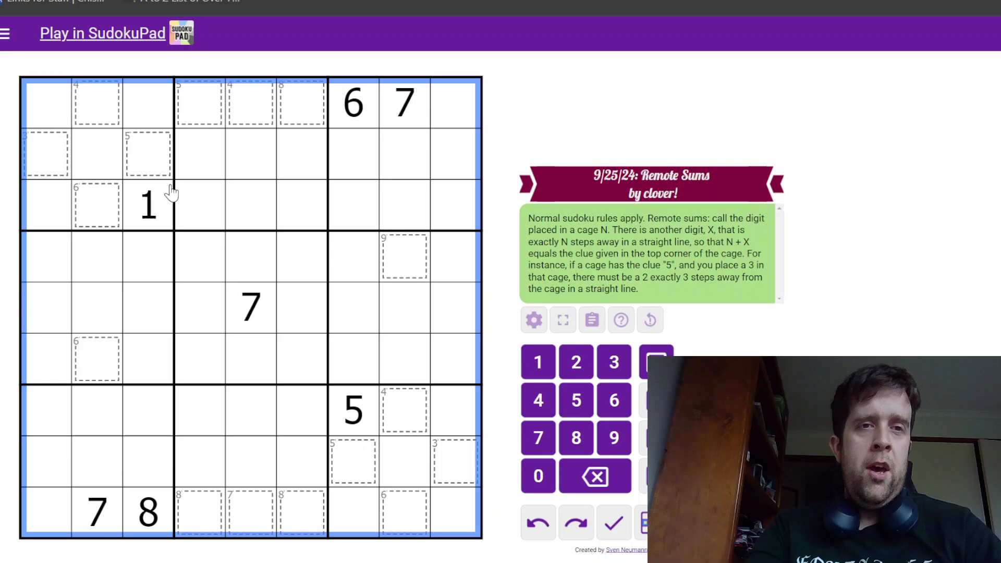
pyautogui.click(301, 104)
pyautogui.write('5')
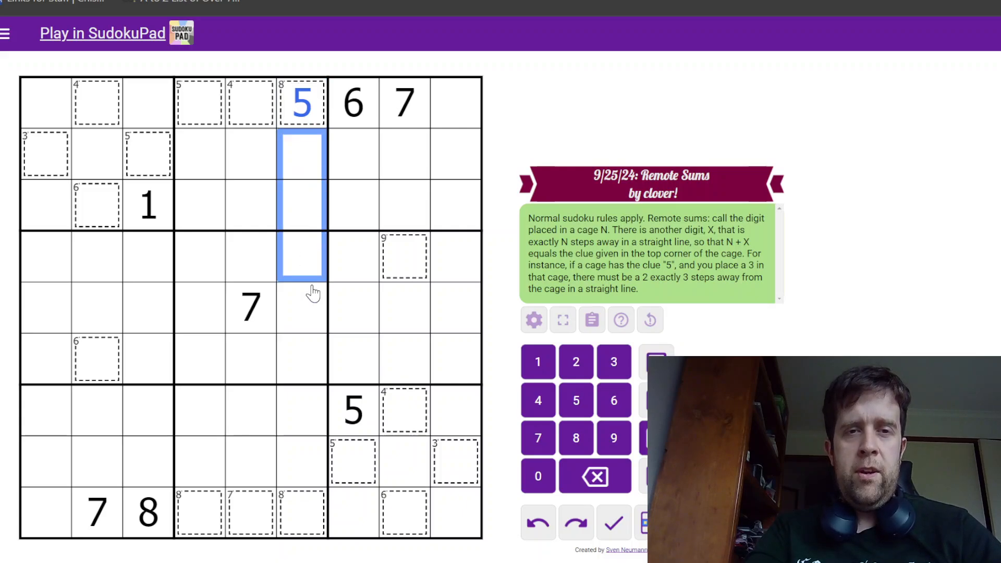
pyautogui.click(302, 359)
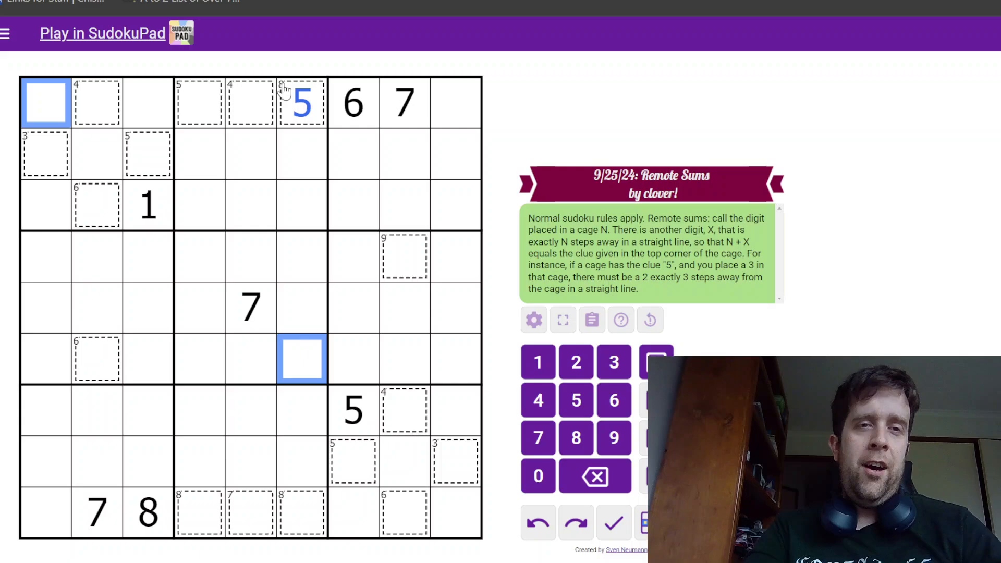
pyautogui.click(405, 205)
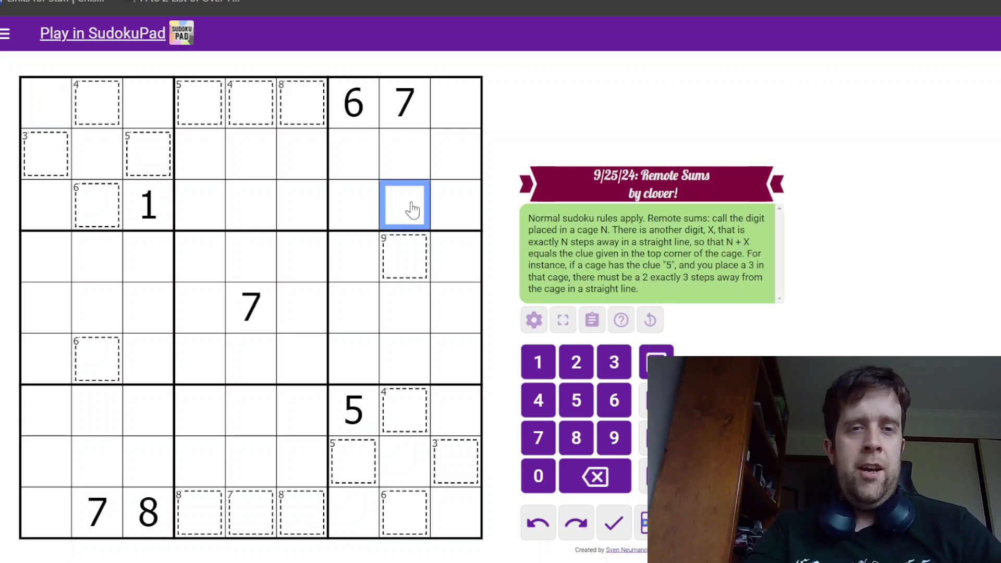
pyautogui.moveTo(331, 371)
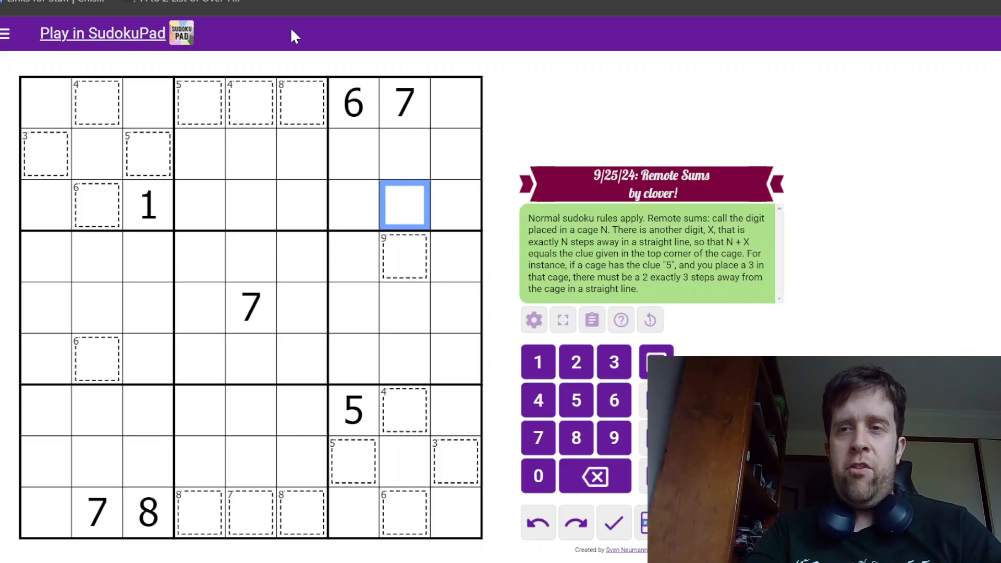
pyautogui.moveTo(105, 118)
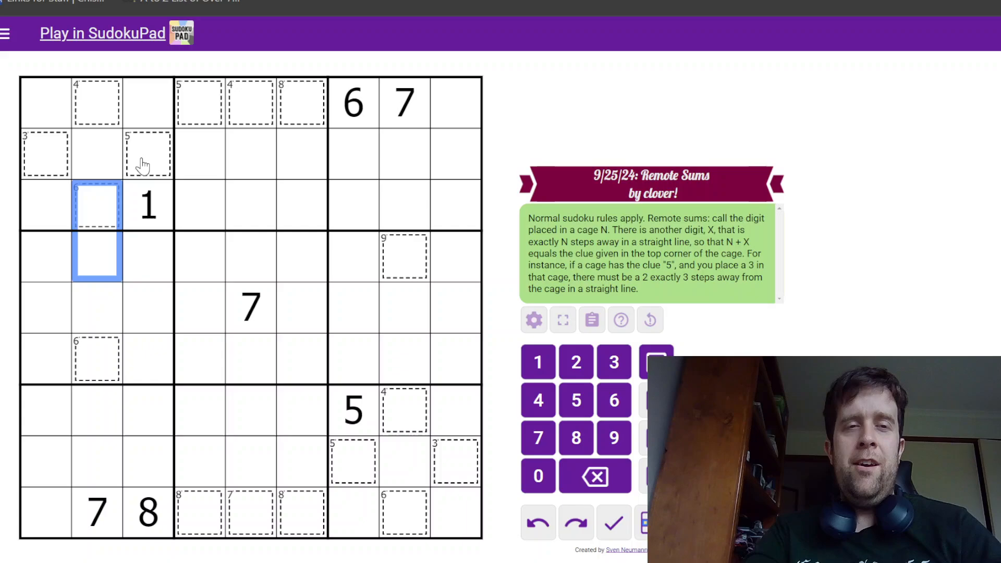
# Step: Place 2 and 1 in column 1 and 3, 1, 3, 4, 1 across rows 1–2
pyautogui.click(97, 103)
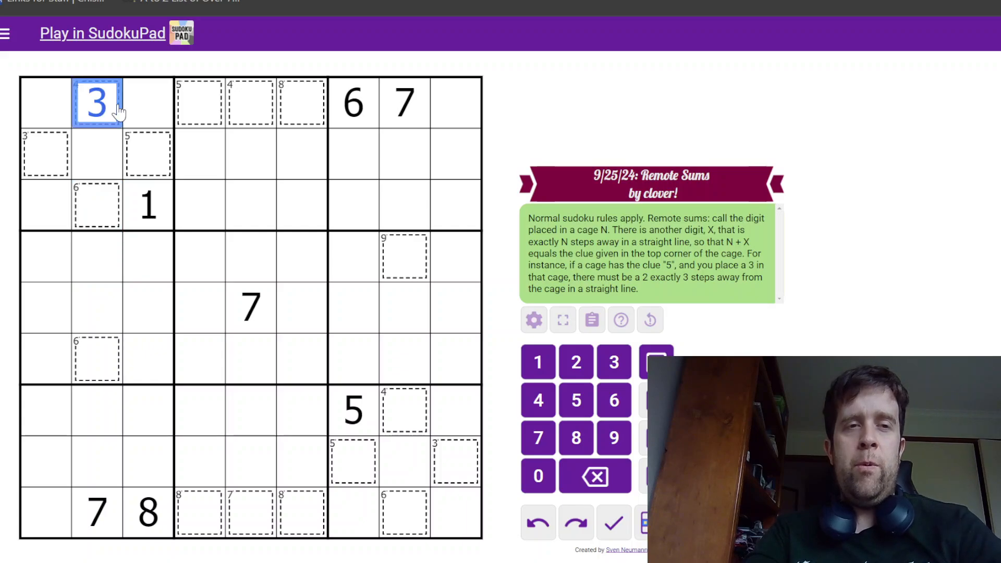
pyautogui.click(250, 258)
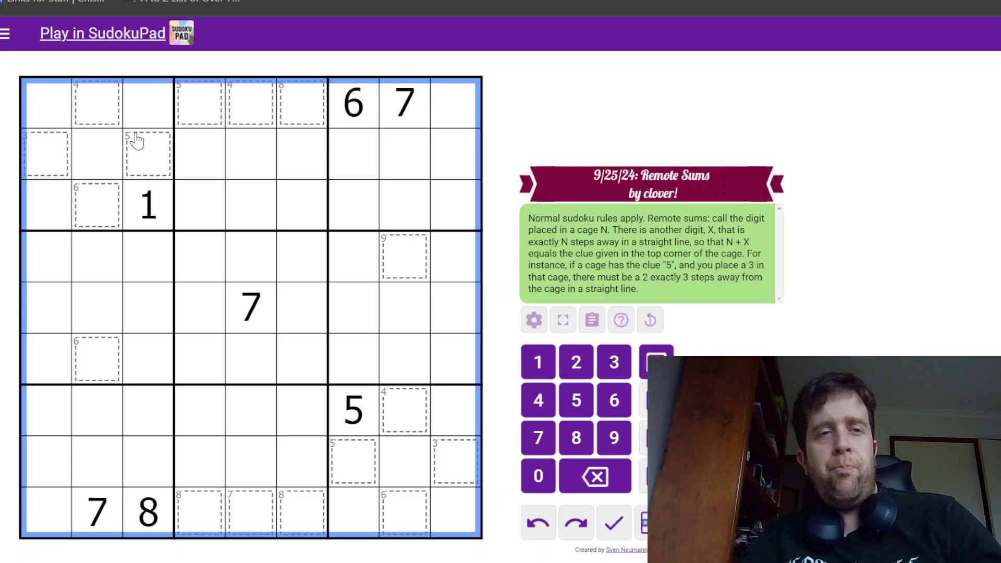
pyautogui.click(44, 153)
pyautogui.write('2')
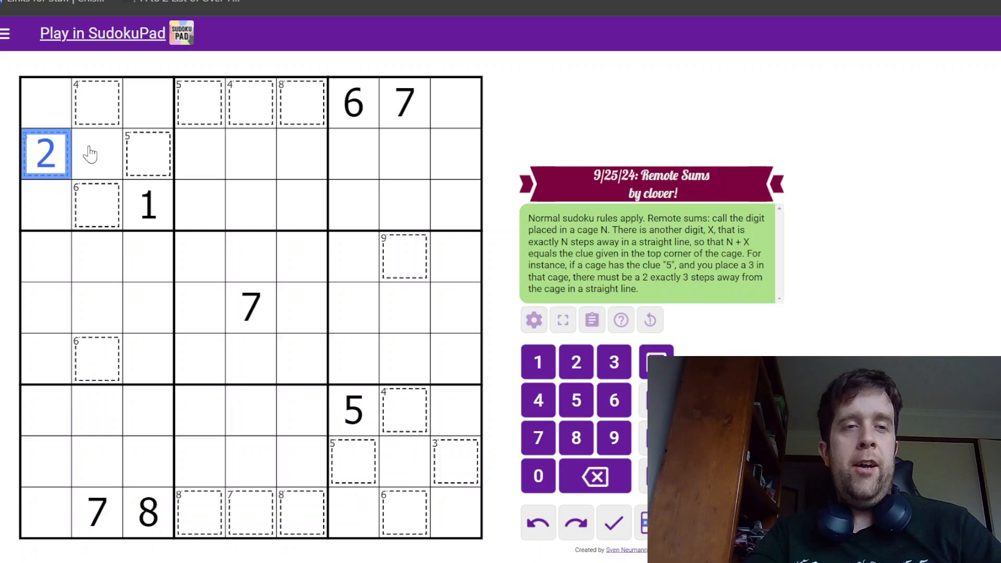
pyautogui.click(45, 256)
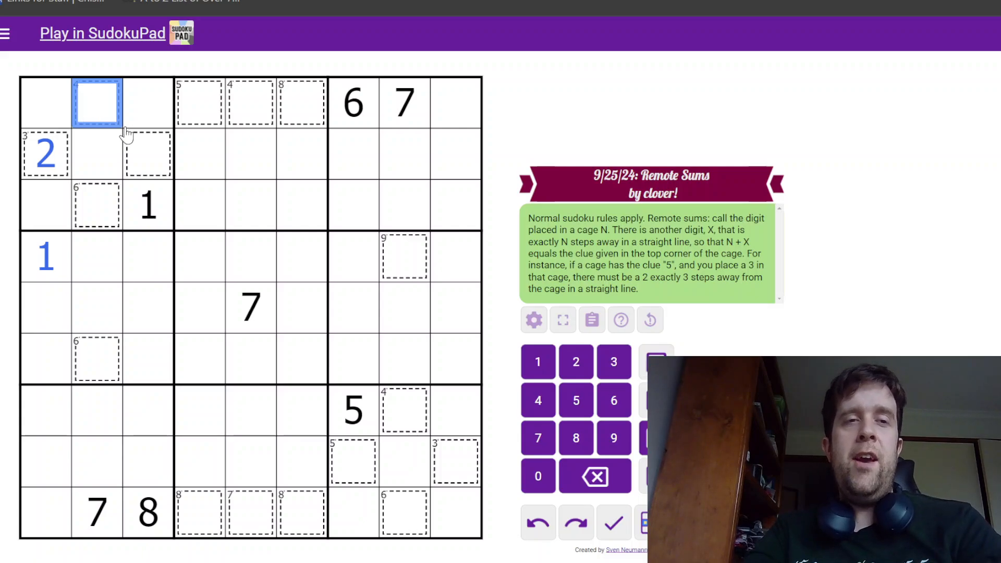
pyautogui.write('13')
pyautogui.write('3')
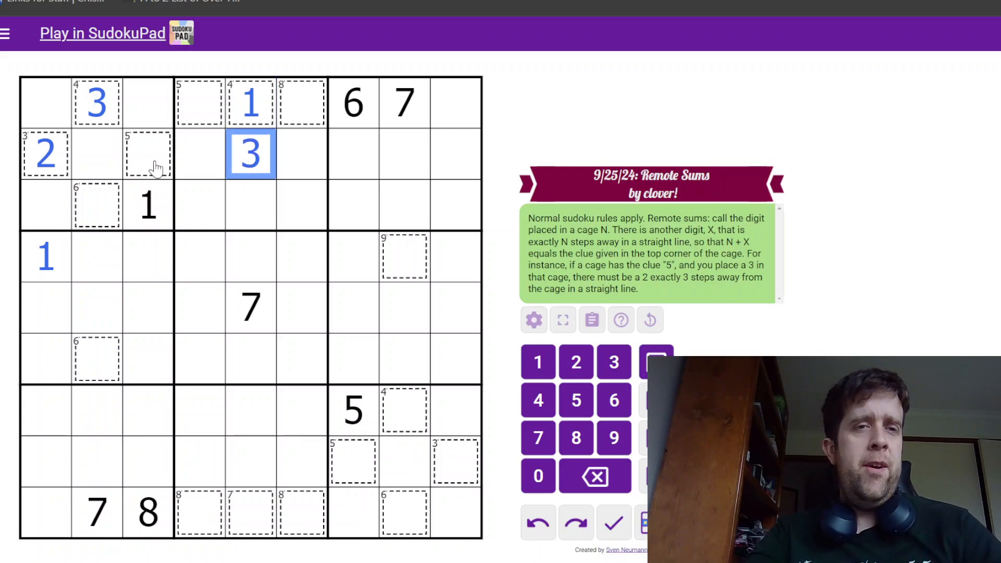
pyautogui.click(148, 153)
pyautogui.write('4')
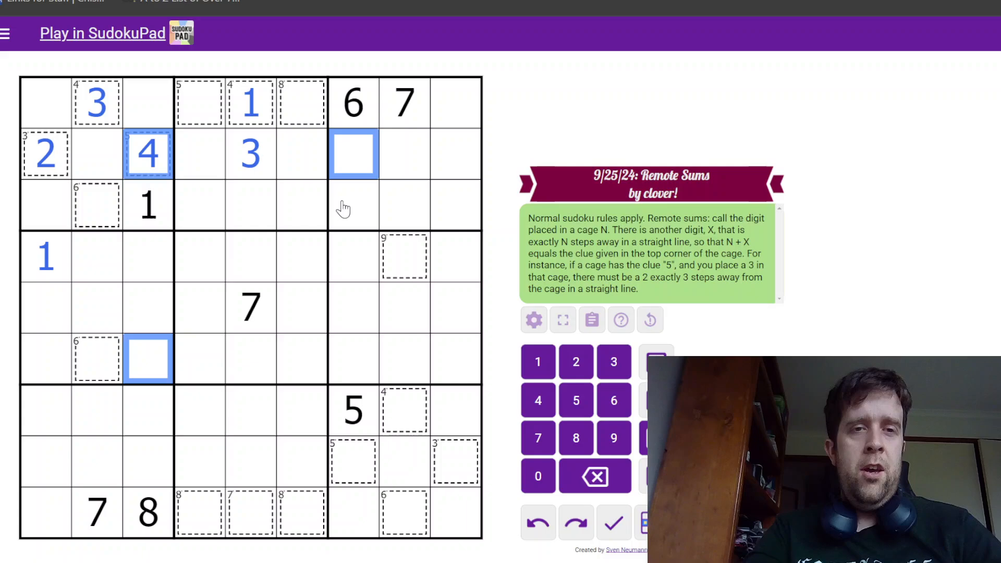
pyautogui.moveTo(78, 252)
pyautogui.write('1')
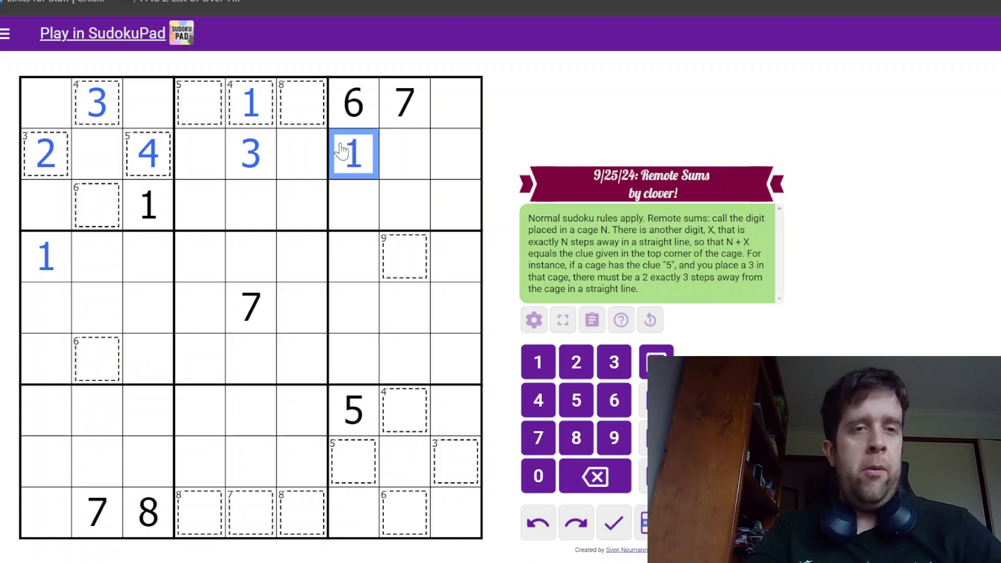
# Step: Place 8, 9, 6 and 7 in the top-left box's empty cells and a 1 lower in column 2
pyautogui.click(97, 205)
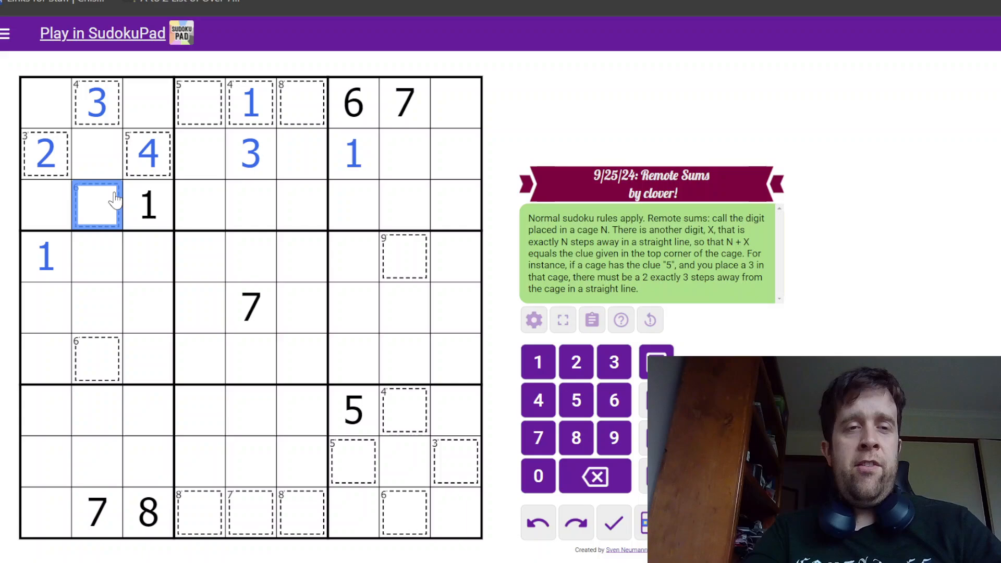
pyautogui.moveTo(83, 237)
pyautogui.write('5')
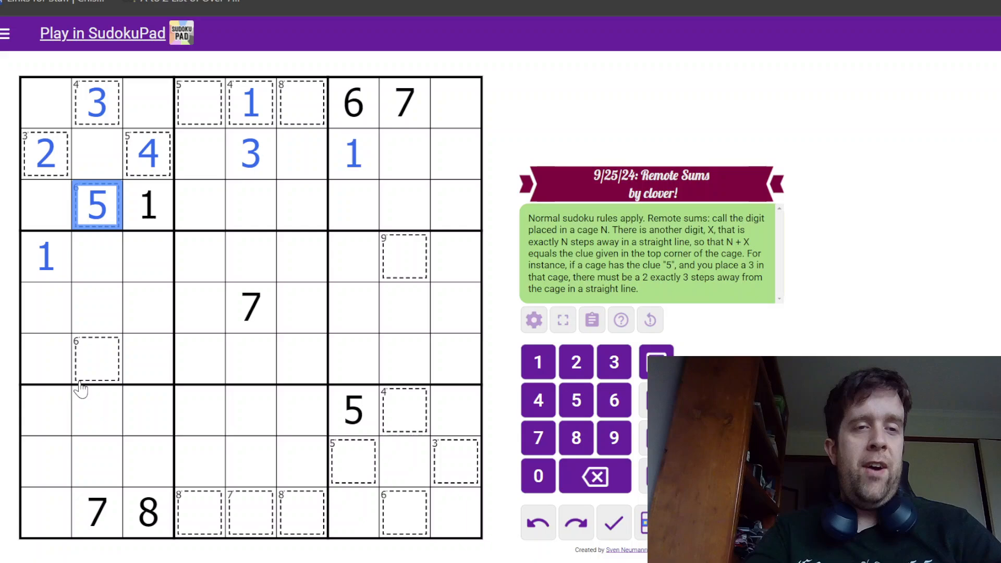
pyautogui.moveTo(332, 198)
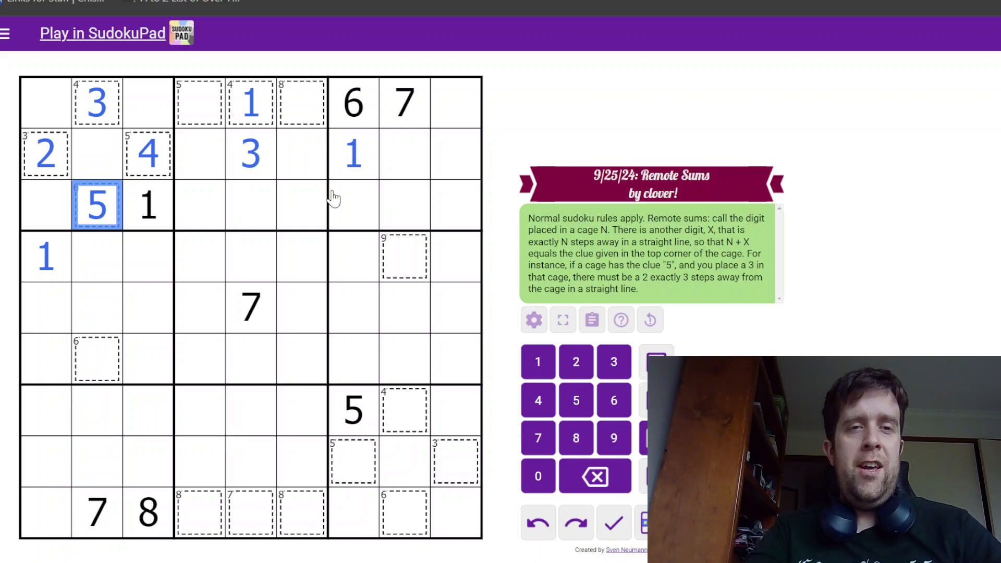
pyautogui.click(354, 206)
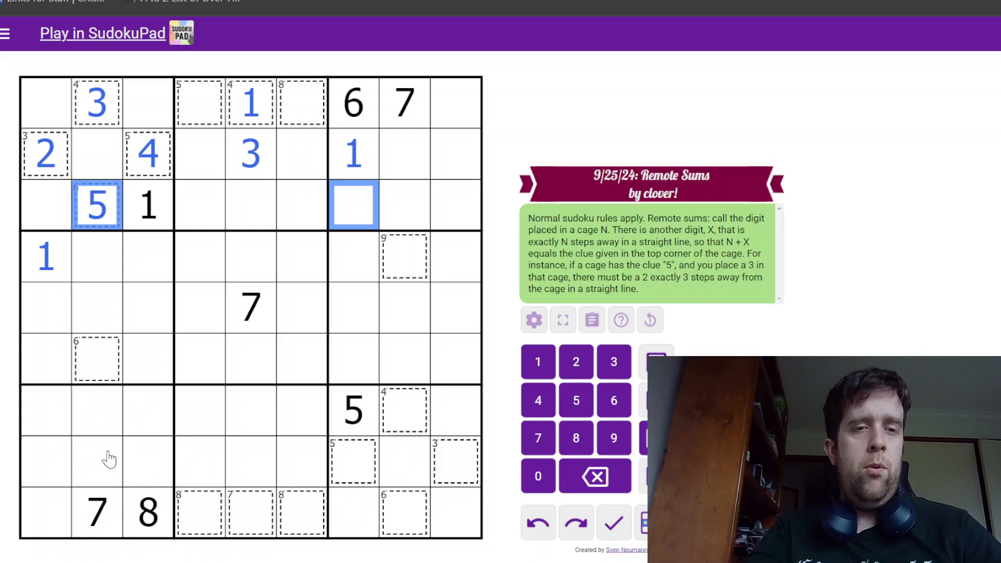
pyautogui.click(97, 461)
pyautogui.write('1')
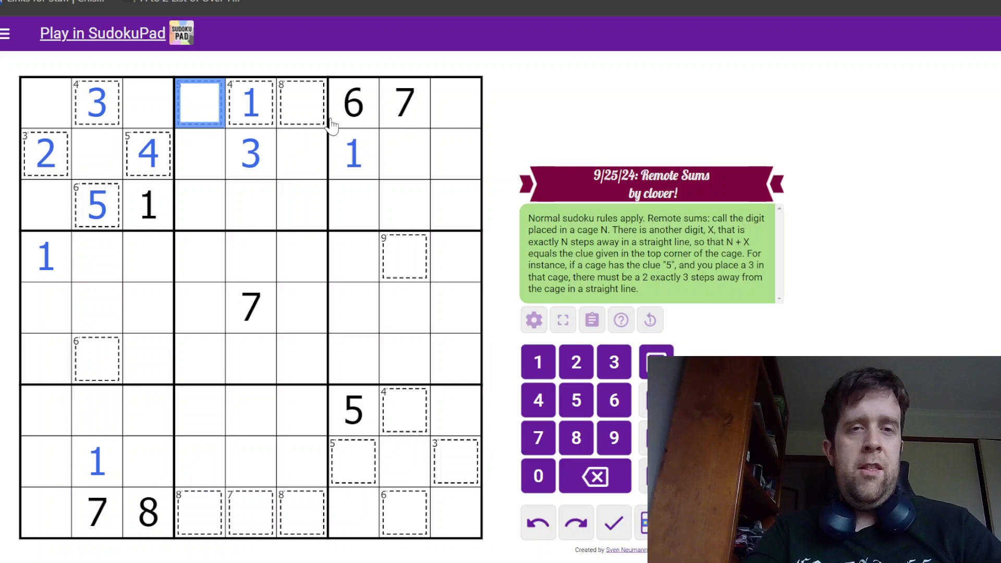
pyautogui.moveTo(352, 109)
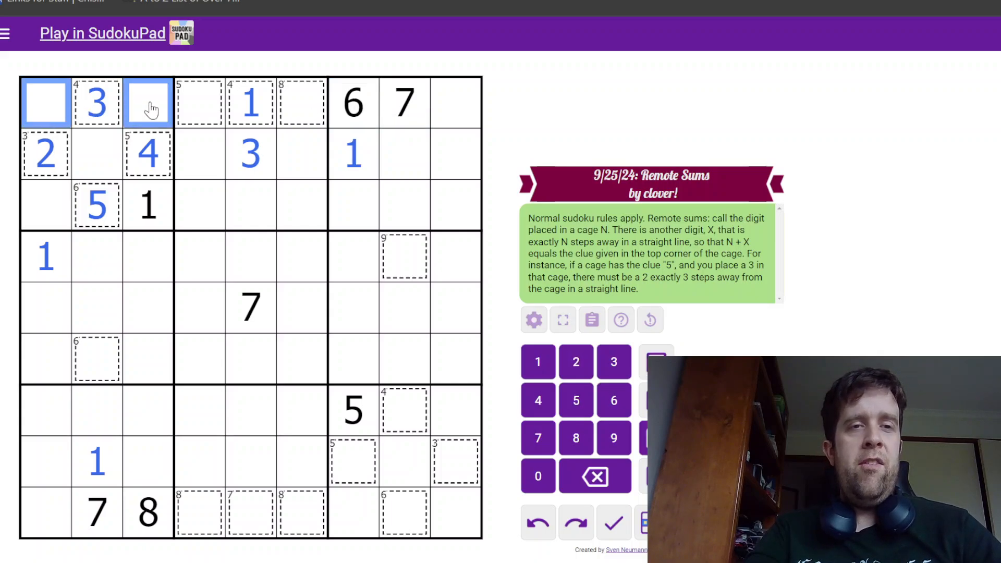
pyautogui.click(148, 512)
pyautogui.write('9')
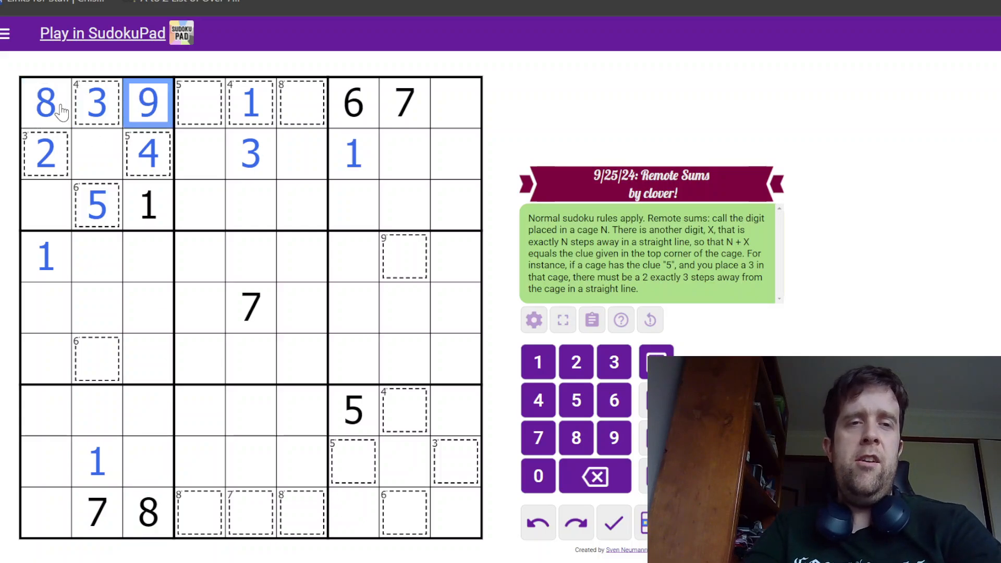
pyautogui.click(97, 512)
pyautogui.write('6')
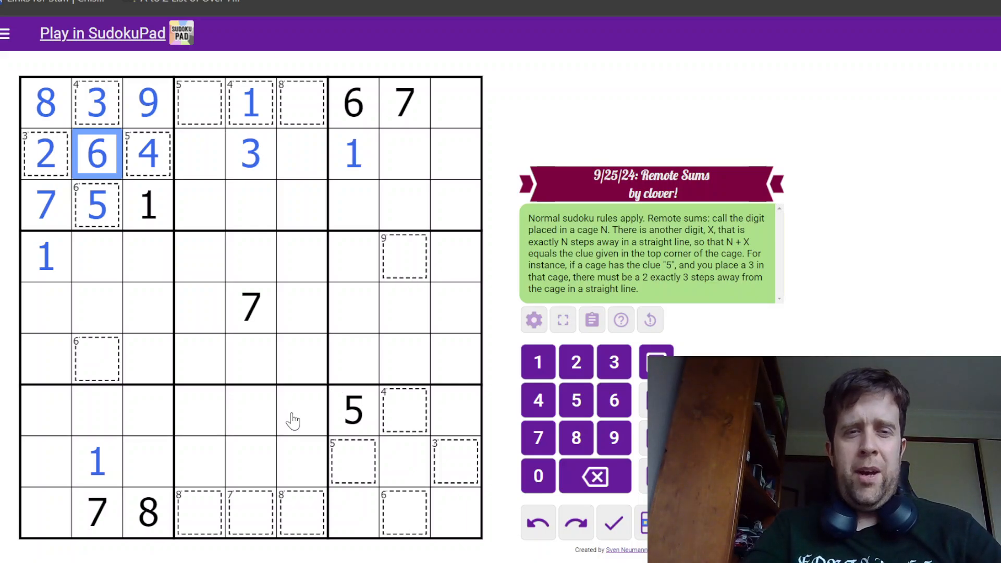
# Step: Enter 1s and the digit beside the 5 in the bottom-right box, pencil-marking candidate 3s
pyautogui.click(454, 463)
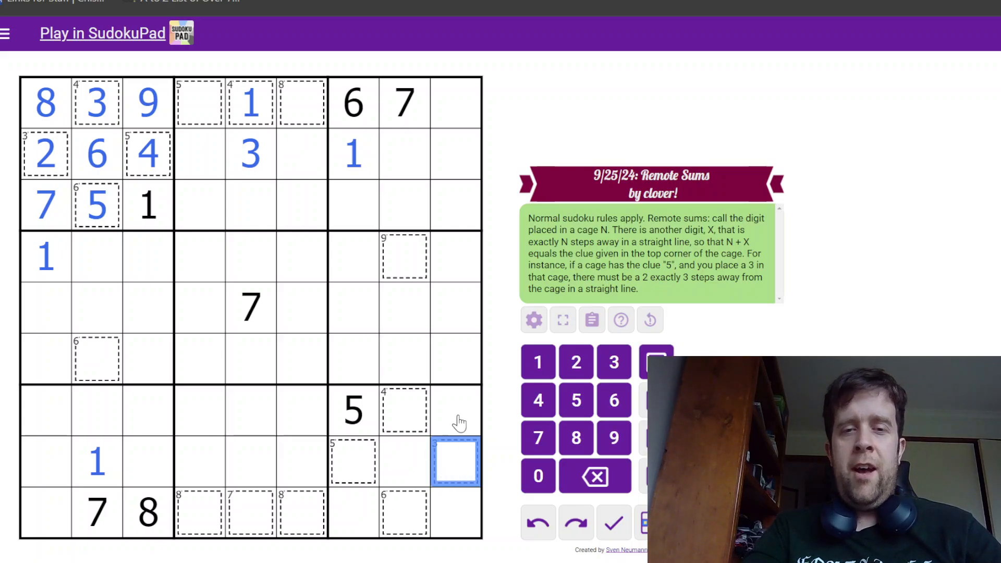
pyautogui.click(97, 462)
pyautogui.write('2')
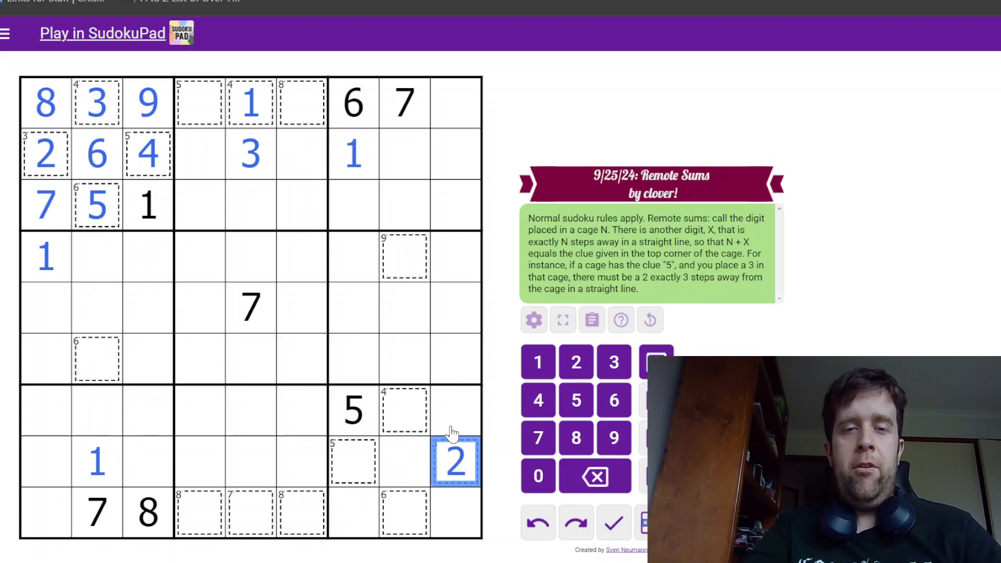
pyautogui.click(456, 359)
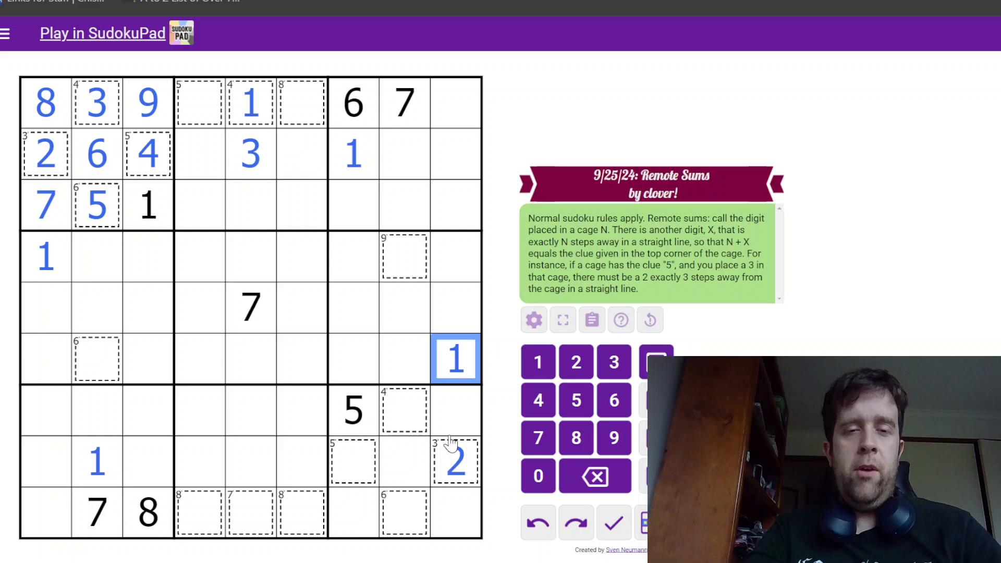
pyautogui.click(405, 411)
pyautogui.write('3')
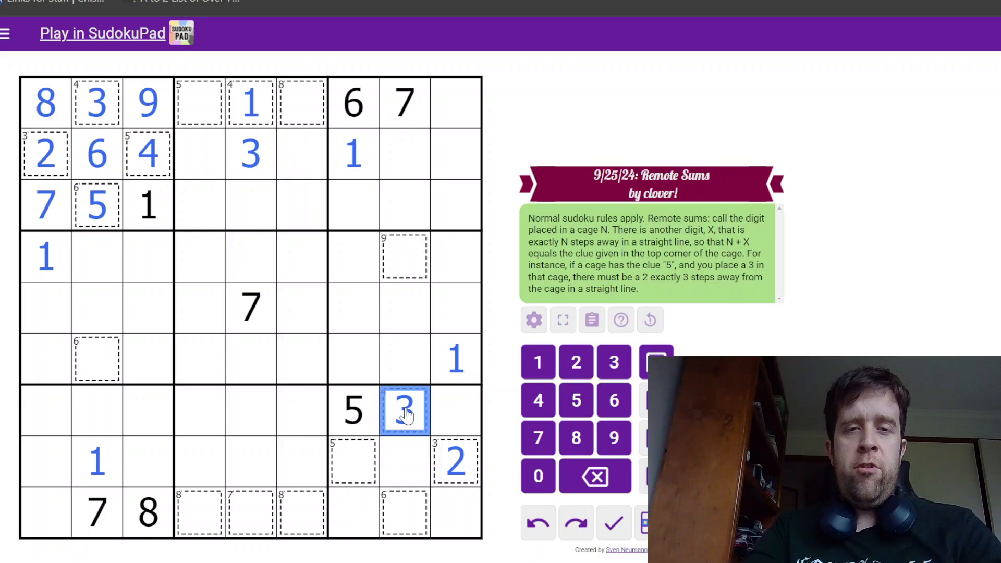
pyautogui.click(250, 411)
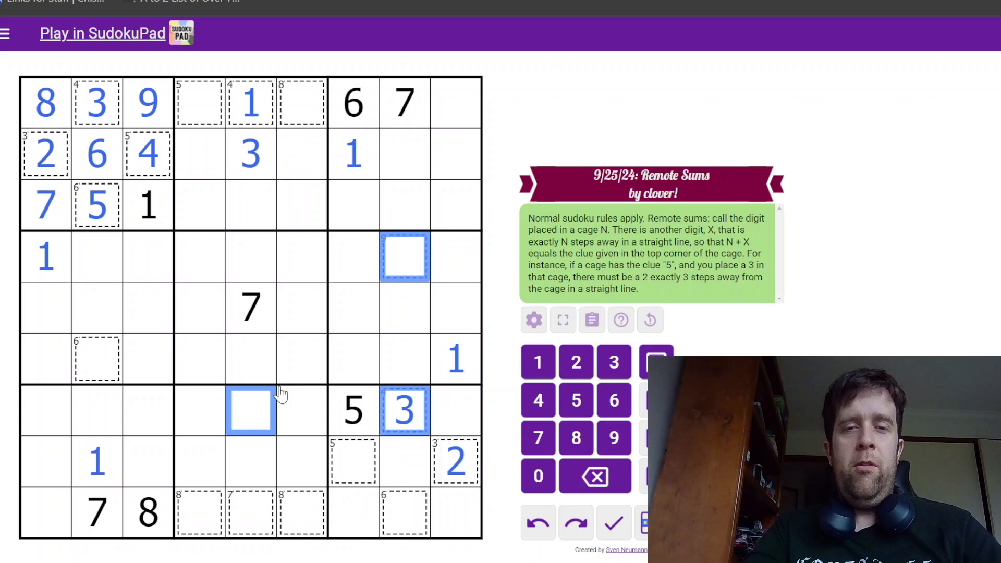
pyautogui.moveTo(442, 346)
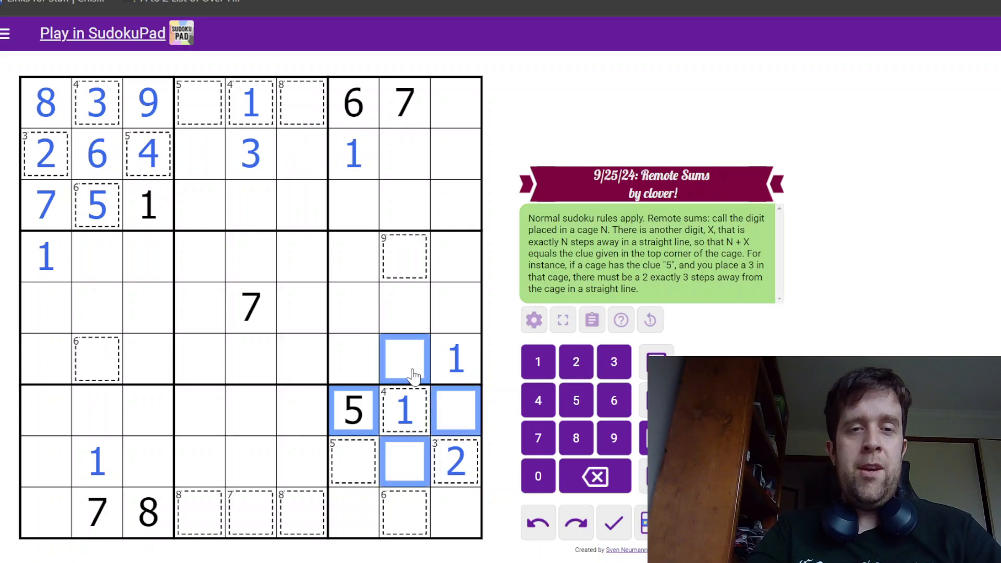
pyautogui.click(613, 362)
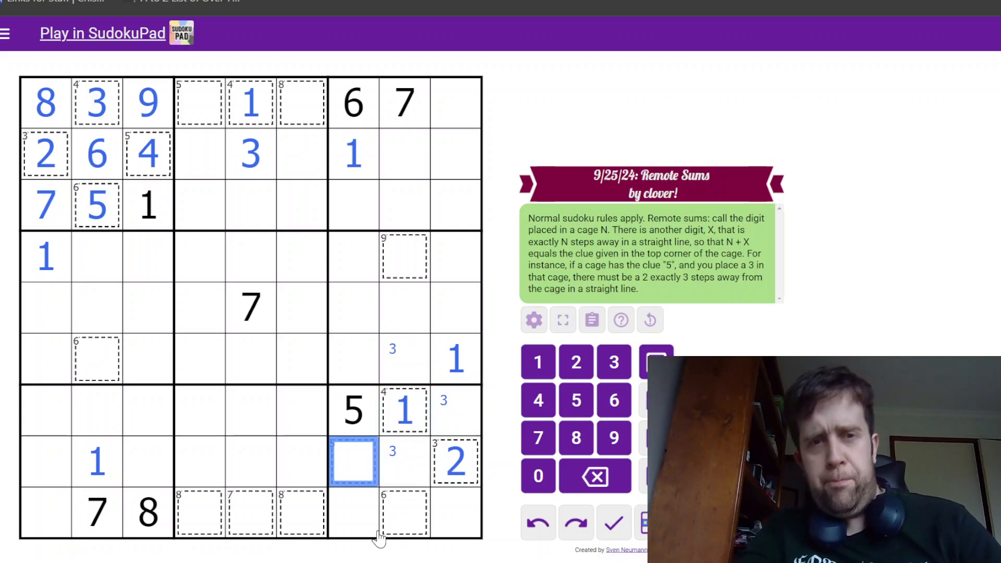
pyautogui.click(405, 513)
pyautogui.write('4')
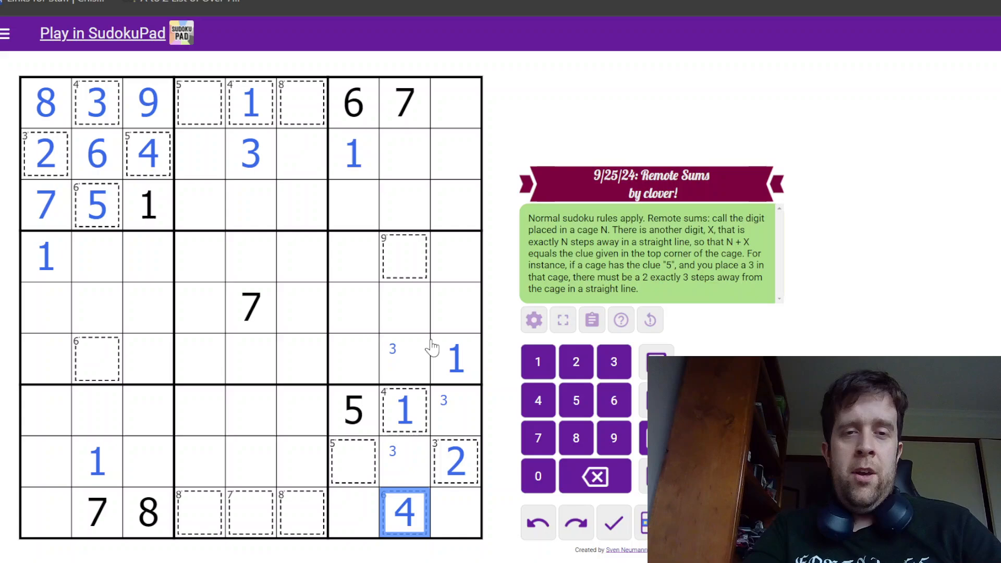
# Step: Place 3, 2, 4, 7 and 8 around column 8, then 6 and 2 in column 4 of the bottom-middle box
pyautogui.click(404, 309)
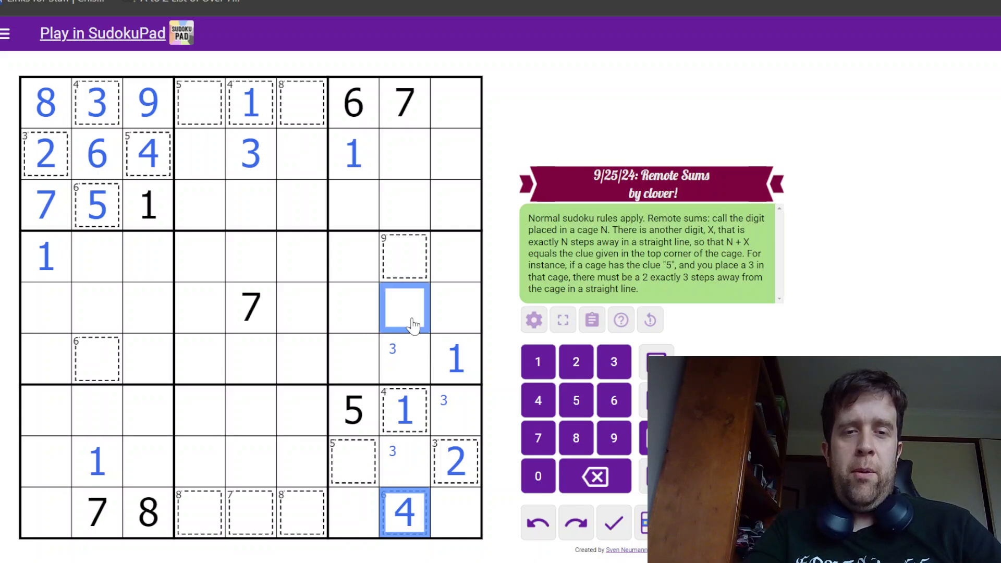
pyautogui.click(198, 513)
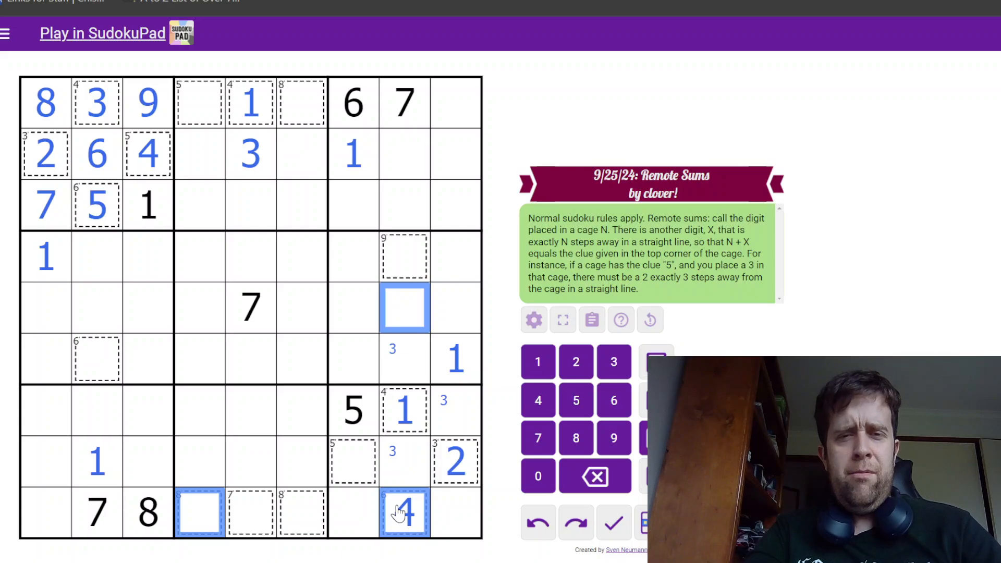
pyautogui.click(406, 514)
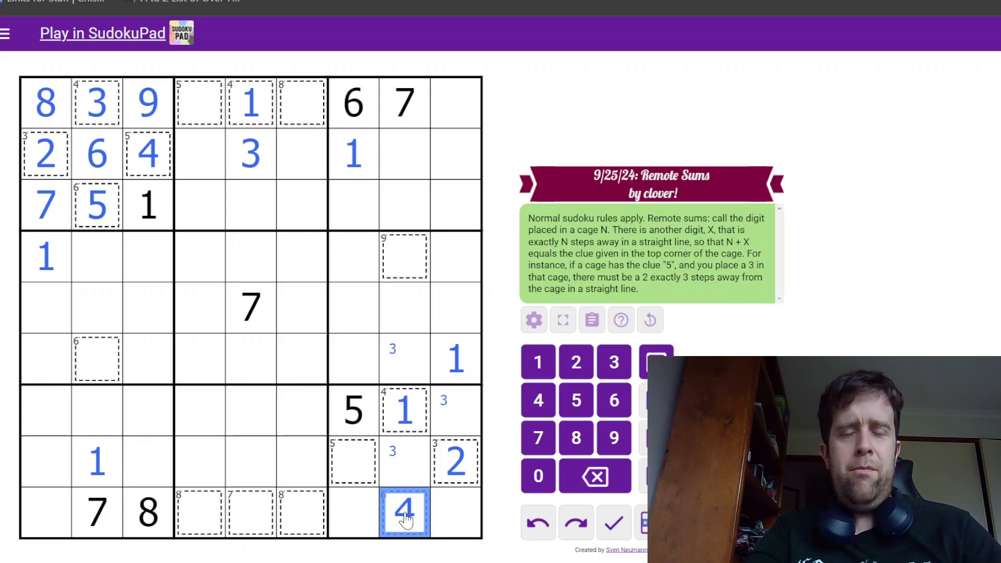
pyautogui.moveTo(366, 313)
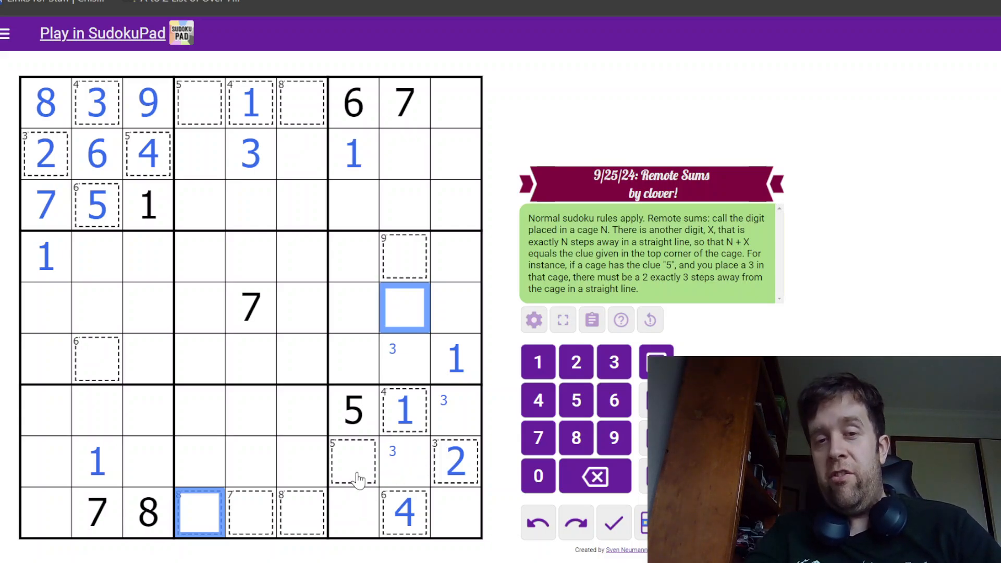
pyautogui.click(354, 462)
pyautogui.write('3')
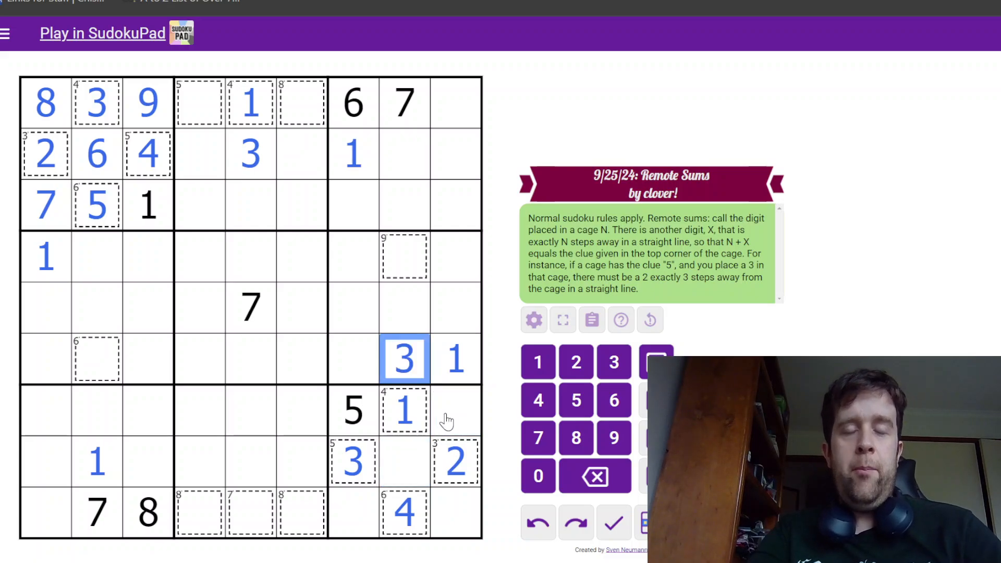
pyautogui.click(352, 461)
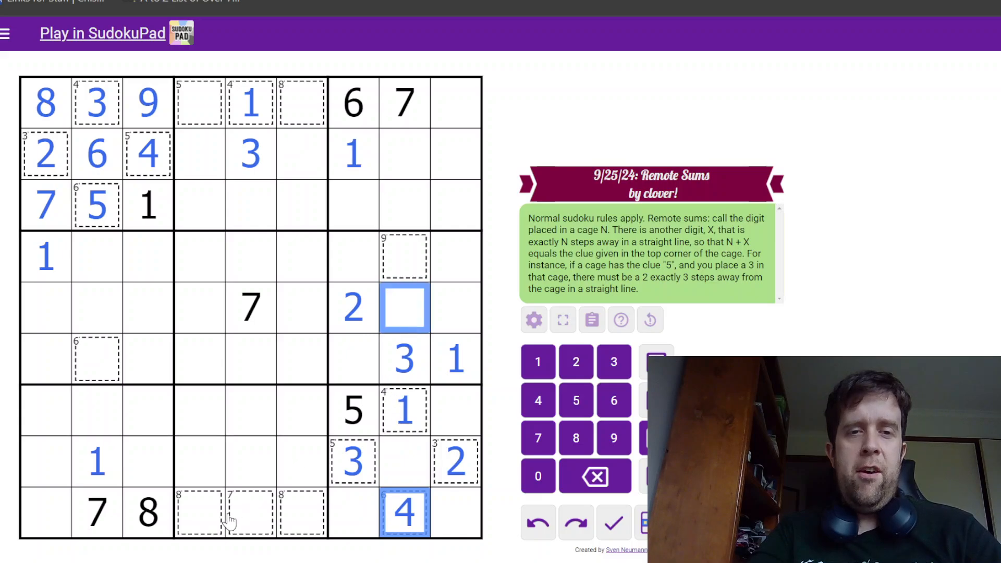
pyautogui.click(198, 513)
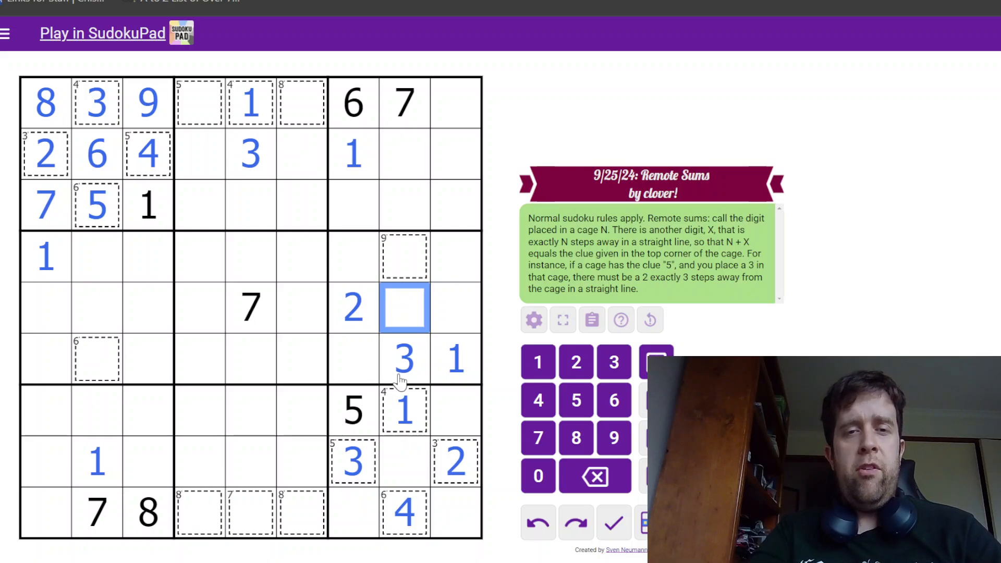
pyautogui.click(199, 513)
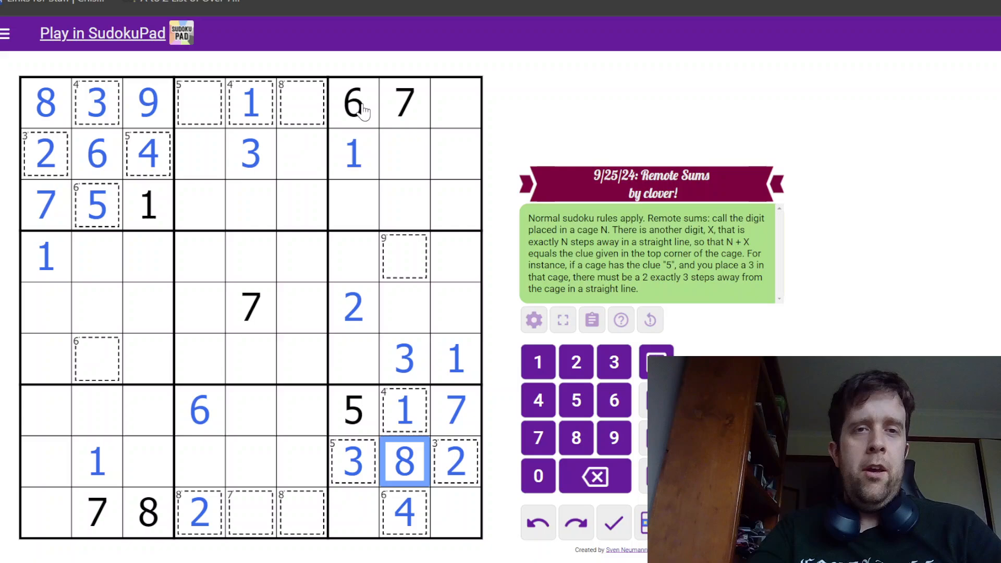
# Step: Complete the bottom row with 9 and its remaining digits
pyautogui.click(455, 514)
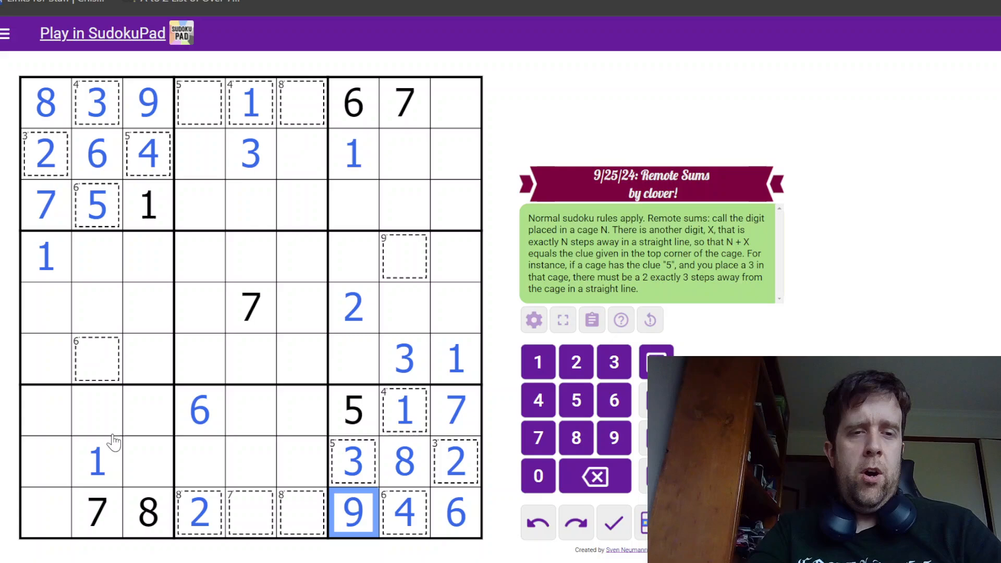
pyautogui.click(252, 514)
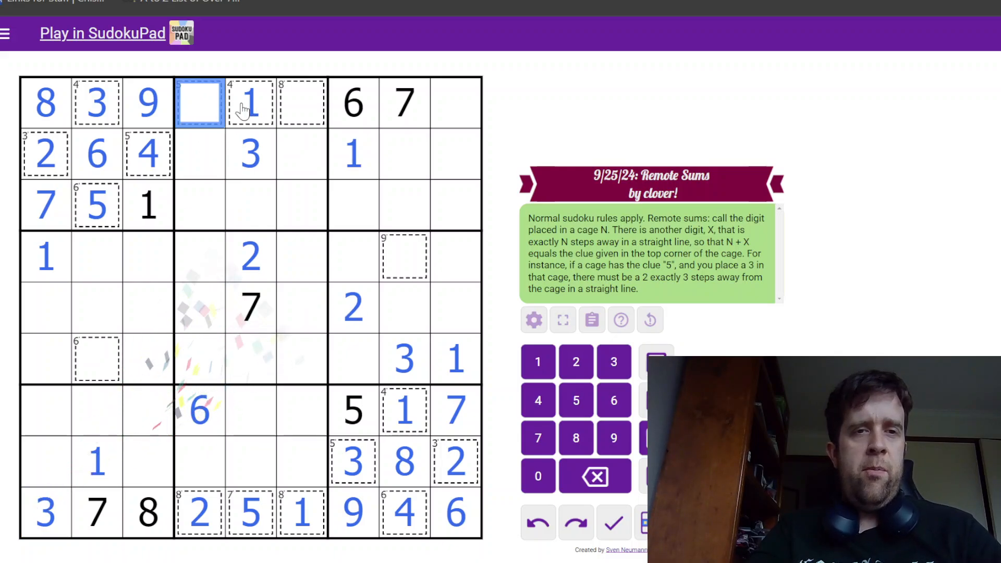
pyautogui.click(199, 513)
pyautogui.write('4')
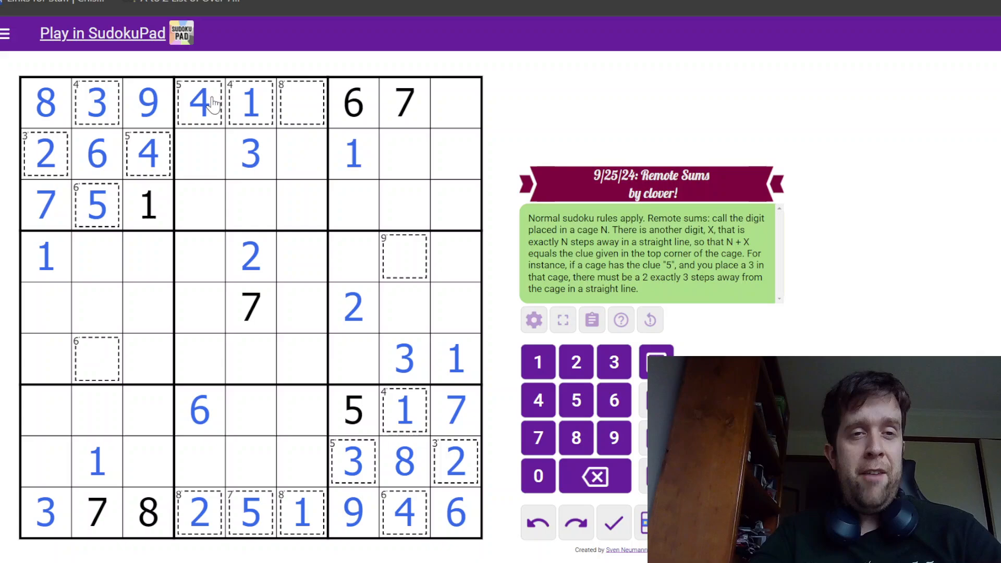
# Step: Finish the top row and add 1, 2, 6, 8 and 3 in the middle columns
pyautogui.click(199, 102)
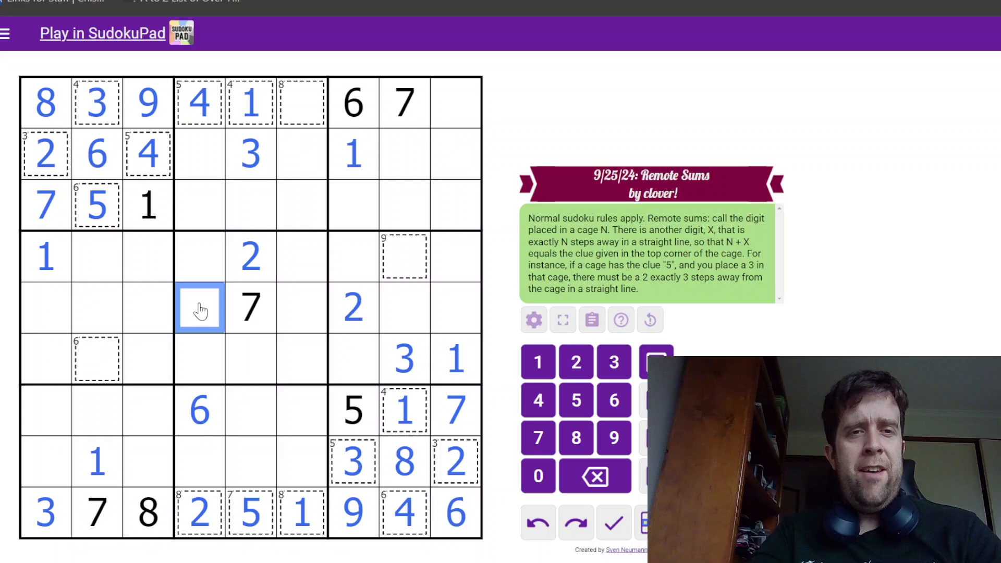
pyautogui.write('1')
pyautogui.click(456, 103)
pyautogui.write('5')
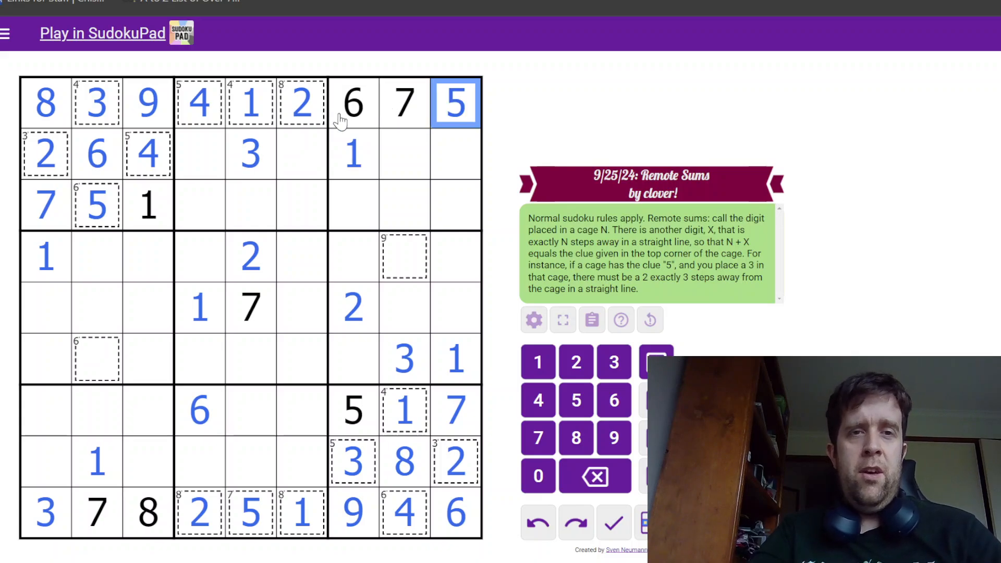
pyautogui.click(300, 103)
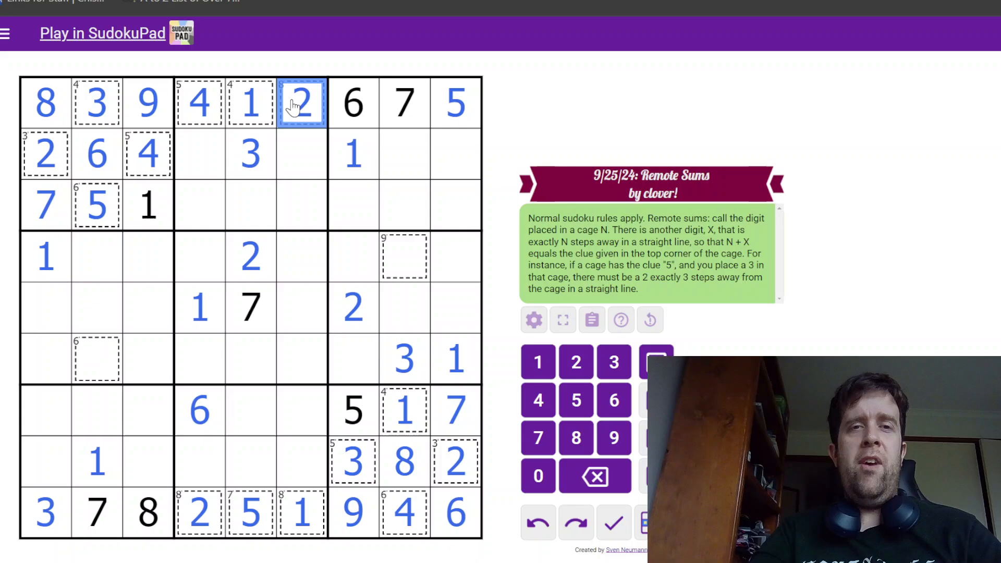
pyautogui.click(301, 205)
pyautogui.write('6')
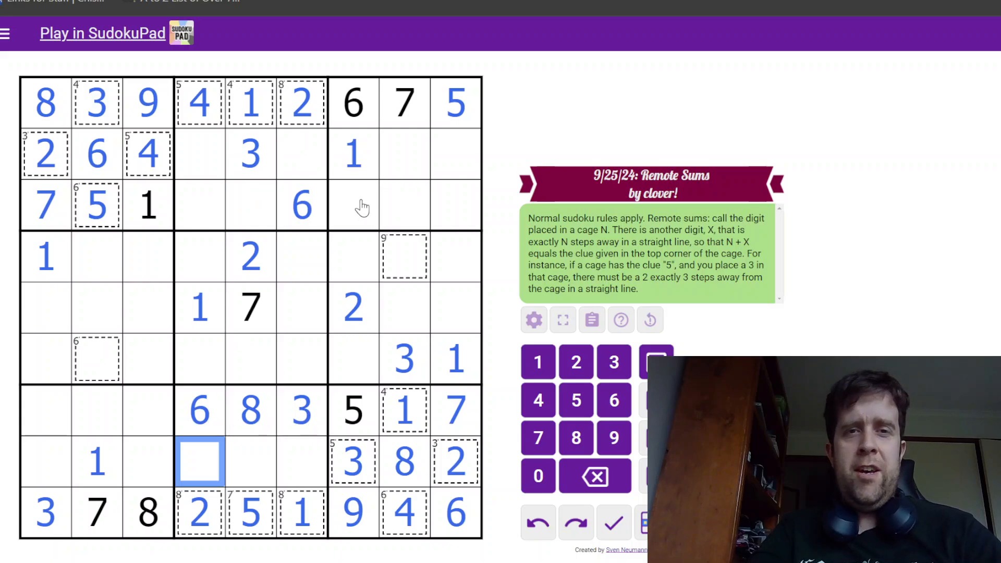
# Step: Note 49, 56 and 79 candidates in rows 7–8 and place the 4 in row 8
pyautogui.click(45, 412)
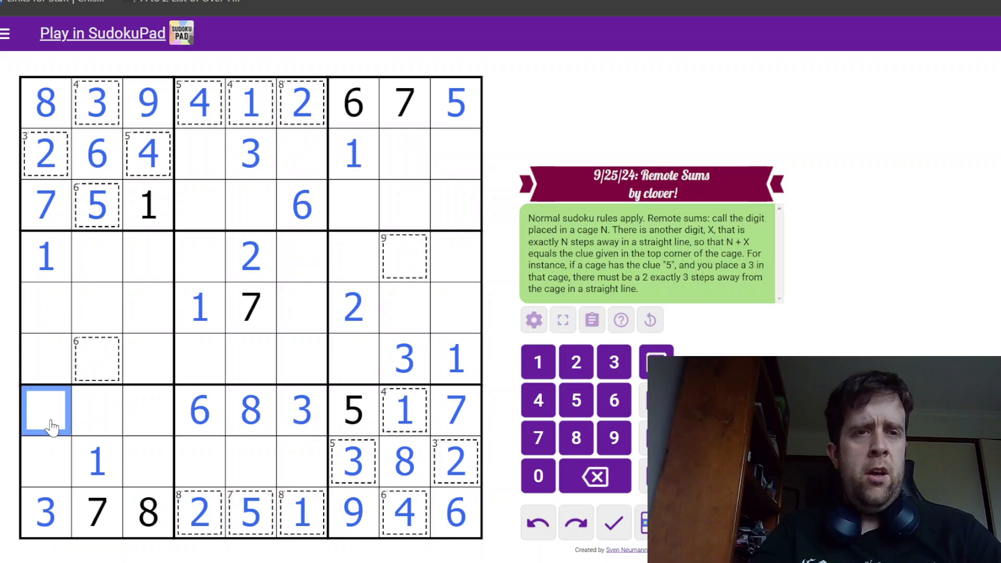
pyautogui.click(146, 410)
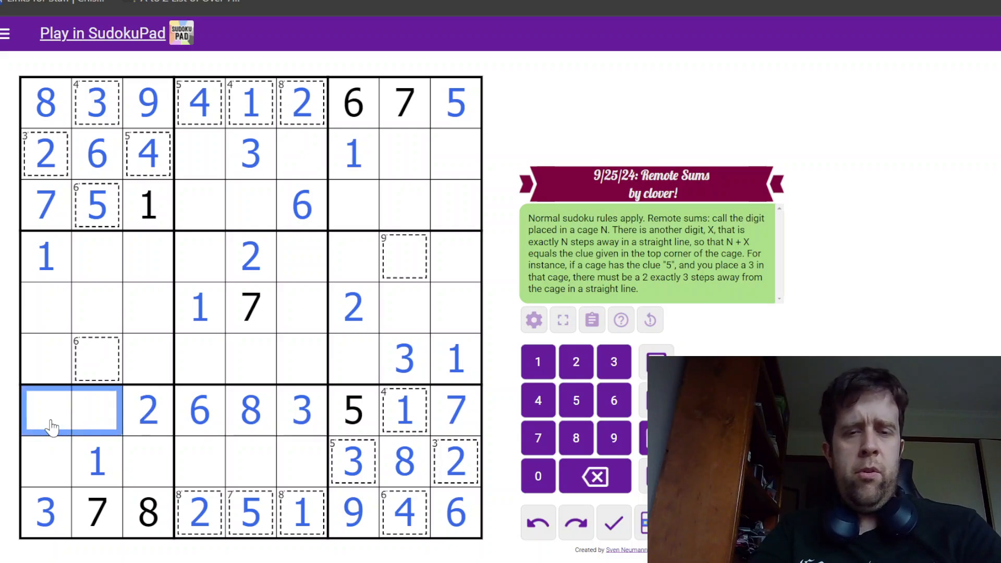
pyautogui.write('49')
pyautogui.click(251, 462)
pyautogui.write('479')
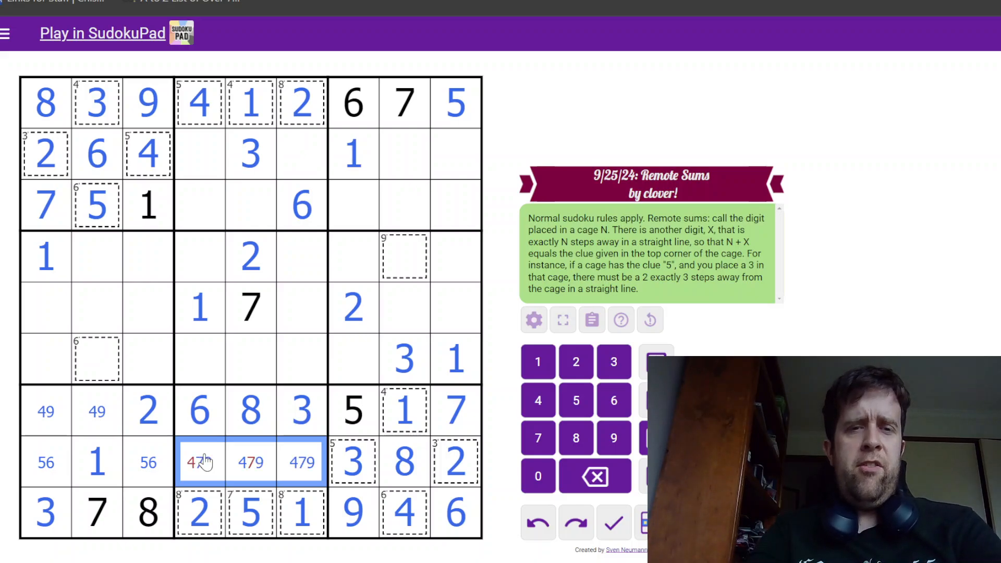
pyautogui.click(303, 462)
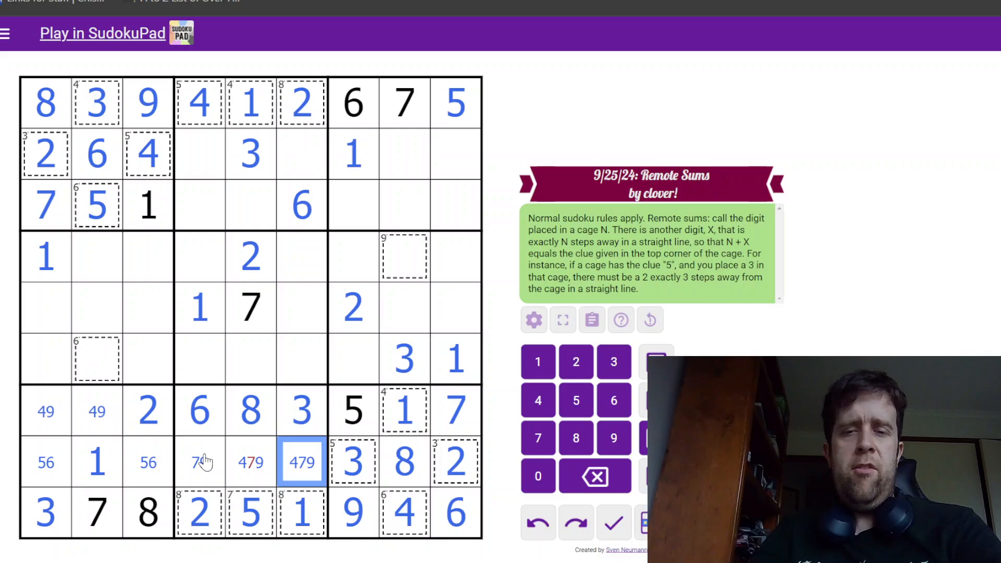
pyautogui.click(249, 462)
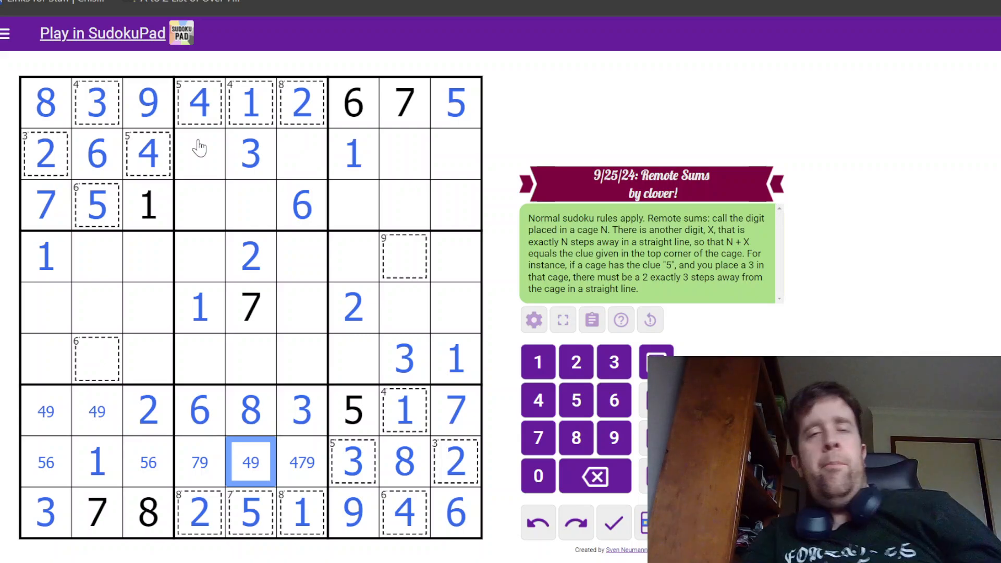
# Step: Complete row 3 and add 9 and 8 to row 2 with a 6 in the centre box
pyautogui.click(199, 154)
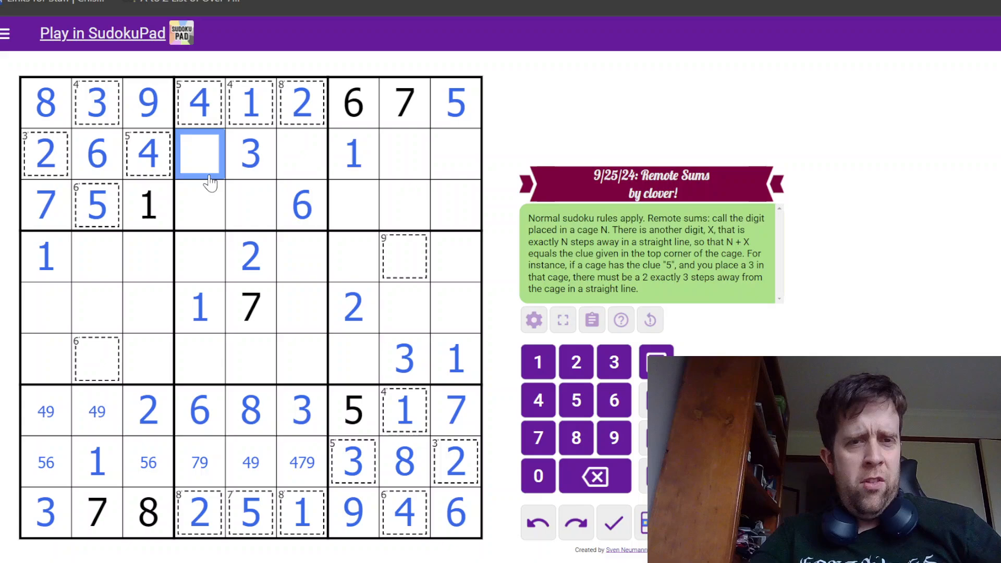
pyautogui.click(249, 153)
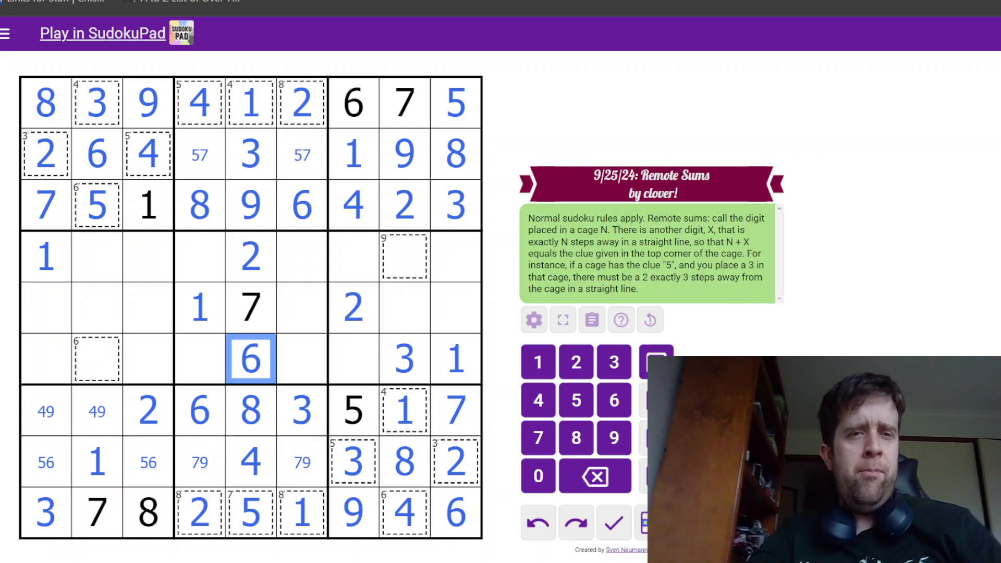
# Step: Place 4, 8, 2 down column 2, 4 and 9 in row 7, and 5, 9, 6, 4 right-middle with 78 marks
pyautogui.click(97, 307)
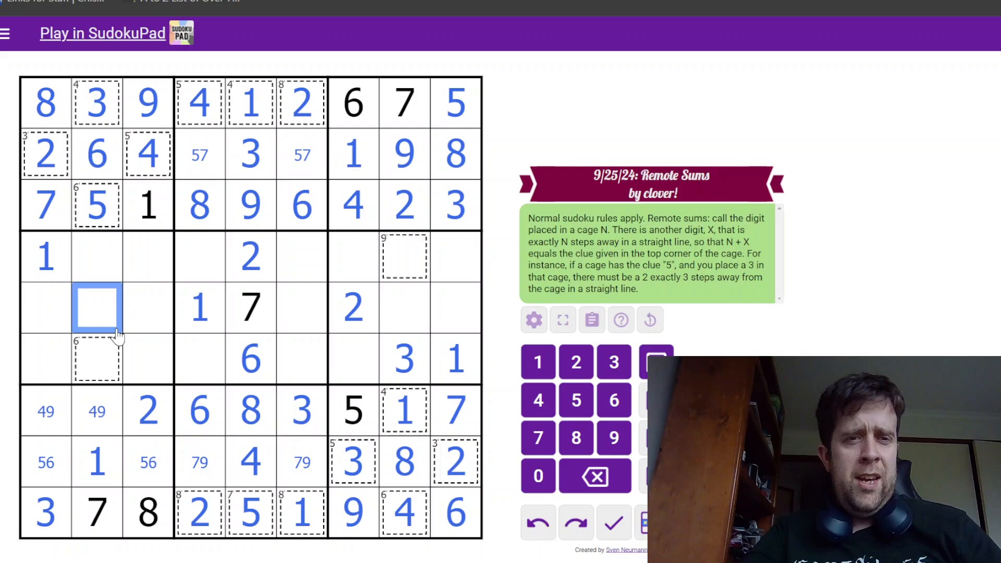
pyautogui.click(97, 359)
pyautogui.write('24')
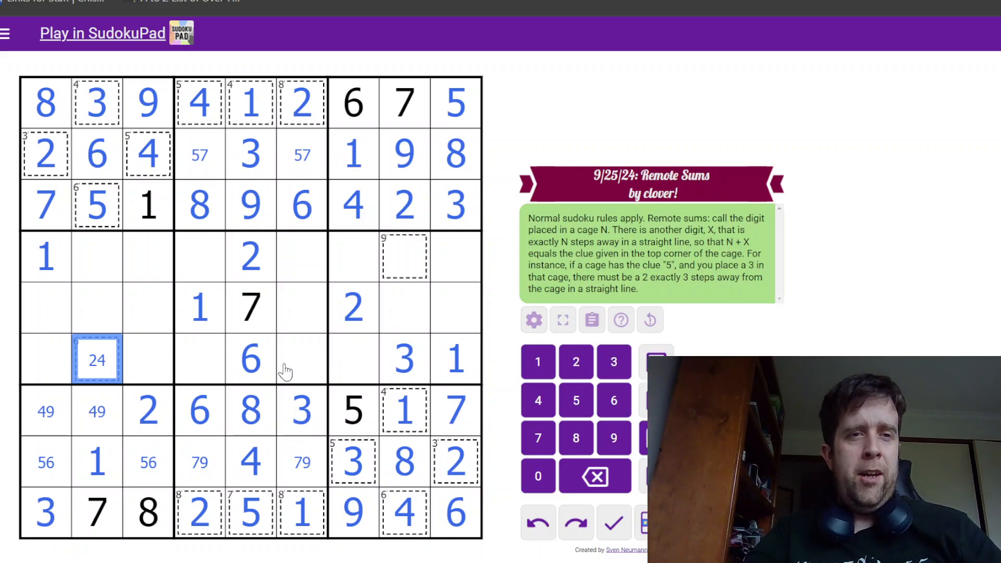
pyautogui.moveTo(99, 162)
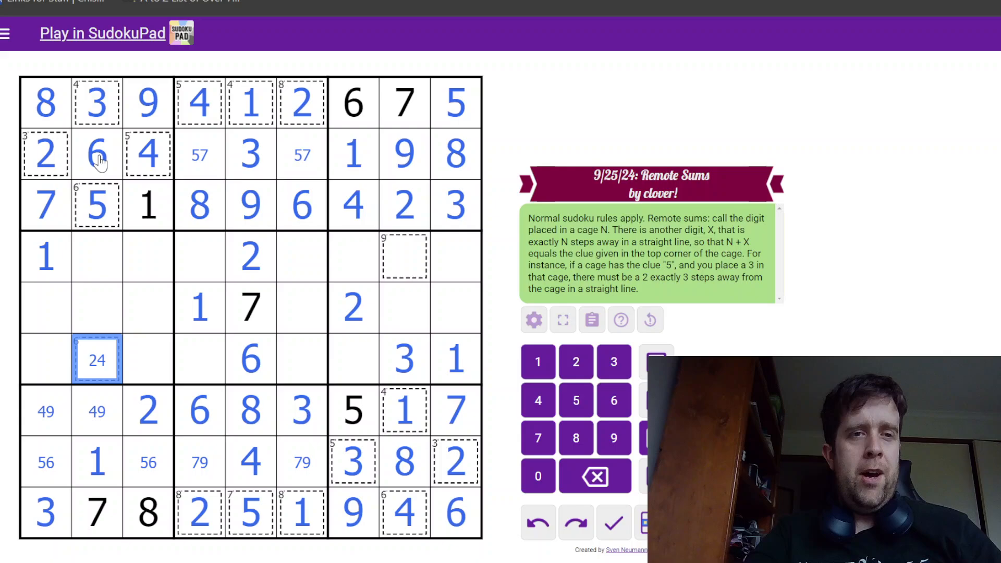
pyautogui.click(97, 153)
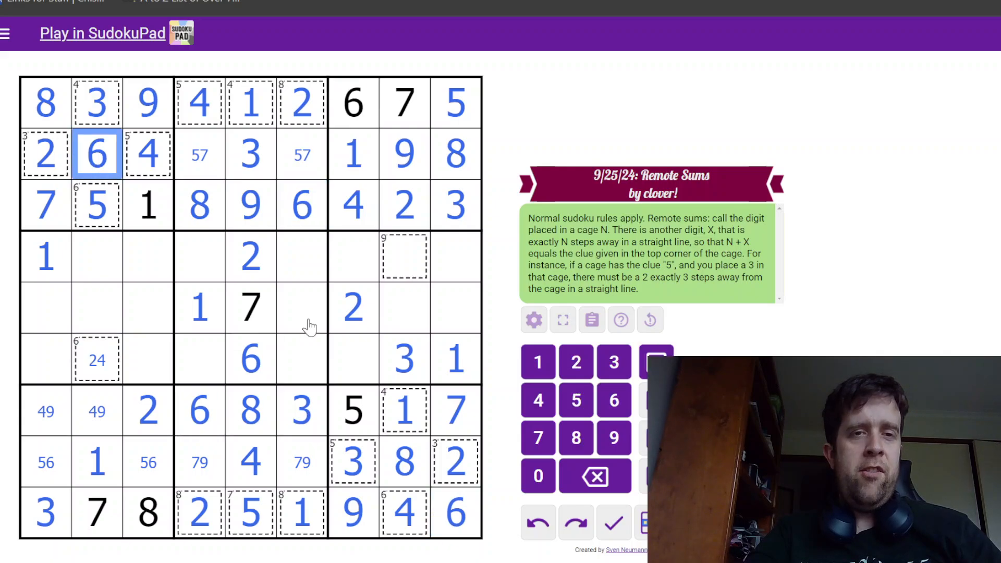
pyautogui.click(301, 358)
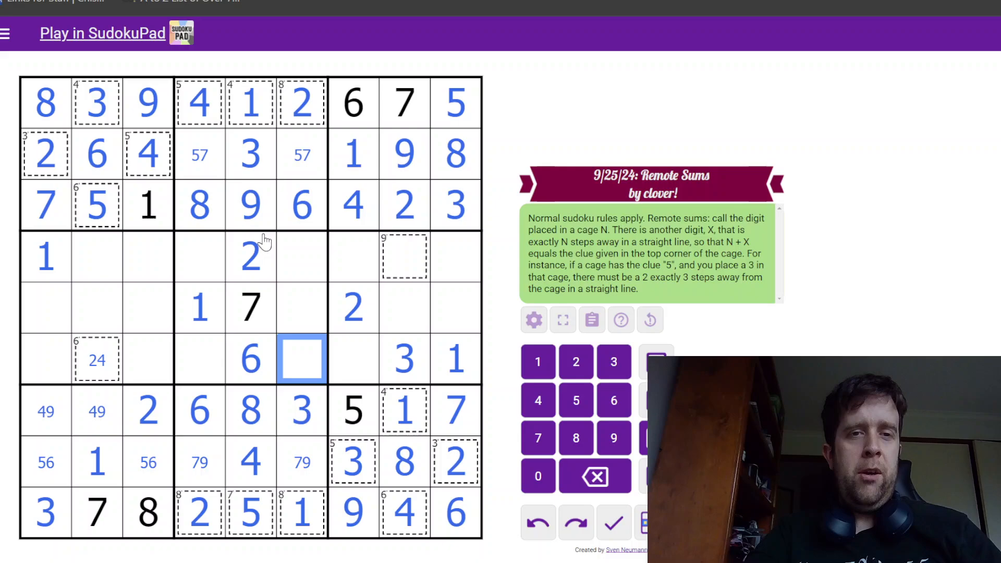
pyautogui.click(97, 359)
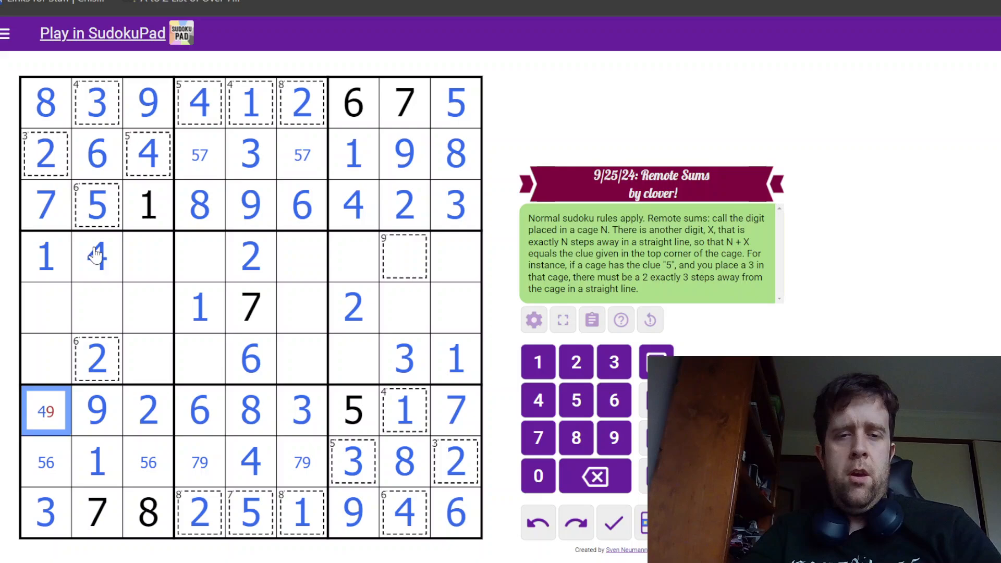
pyautogui.click(96, 309)
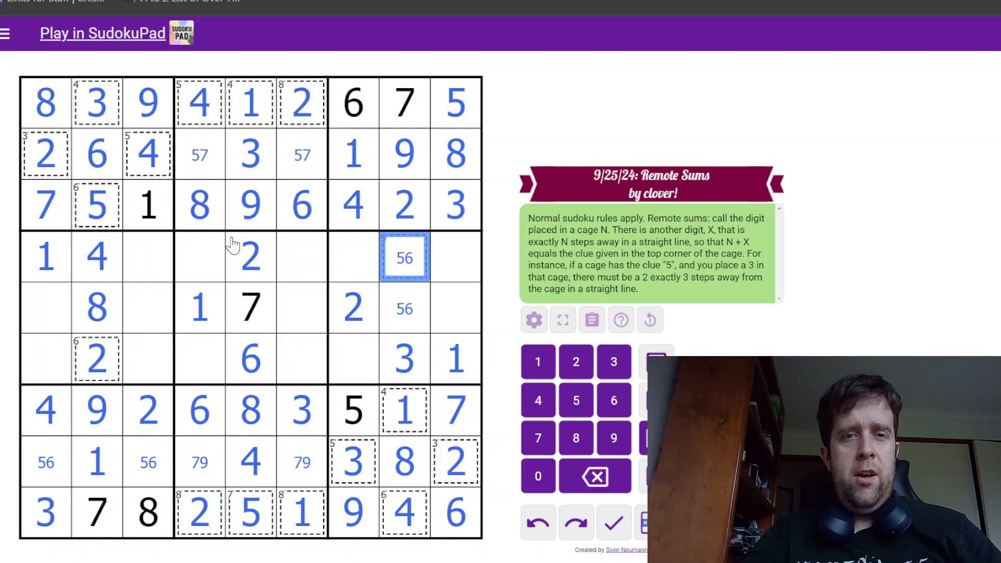
pyautogui.click(95, 256)
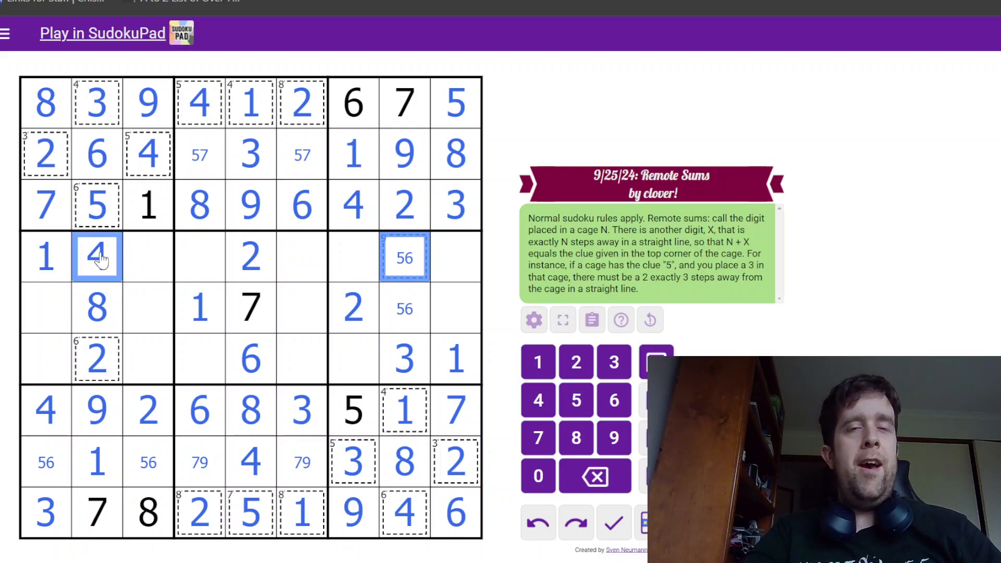
pyautogui.moveTo(431, 332)
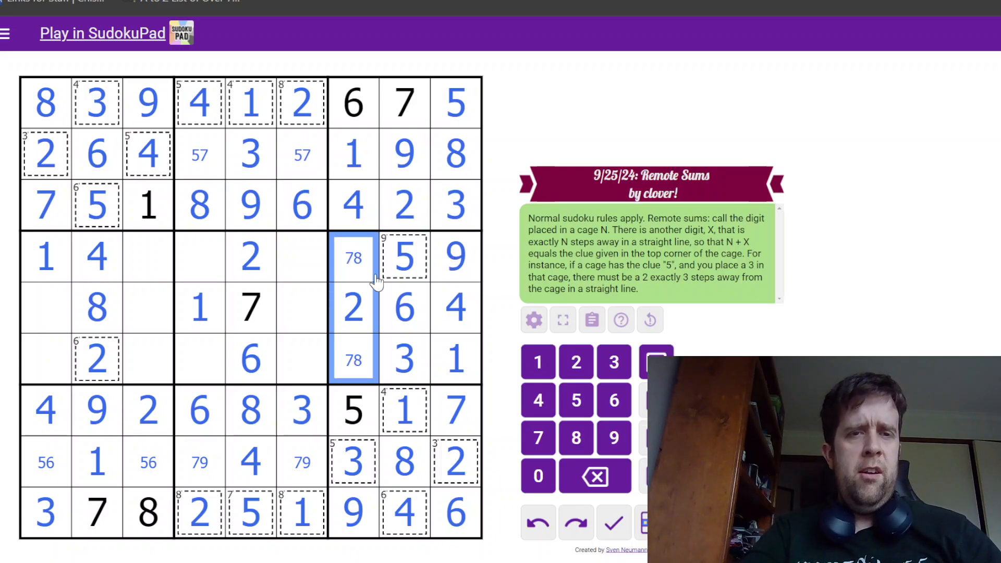
# Step: Complete row 4 with 3, fill rows 5–6 and 6, 5 in row 8, leaving 59 candidates in four cells
pyautogui.click(302, 306)
pyautogui.write('359')
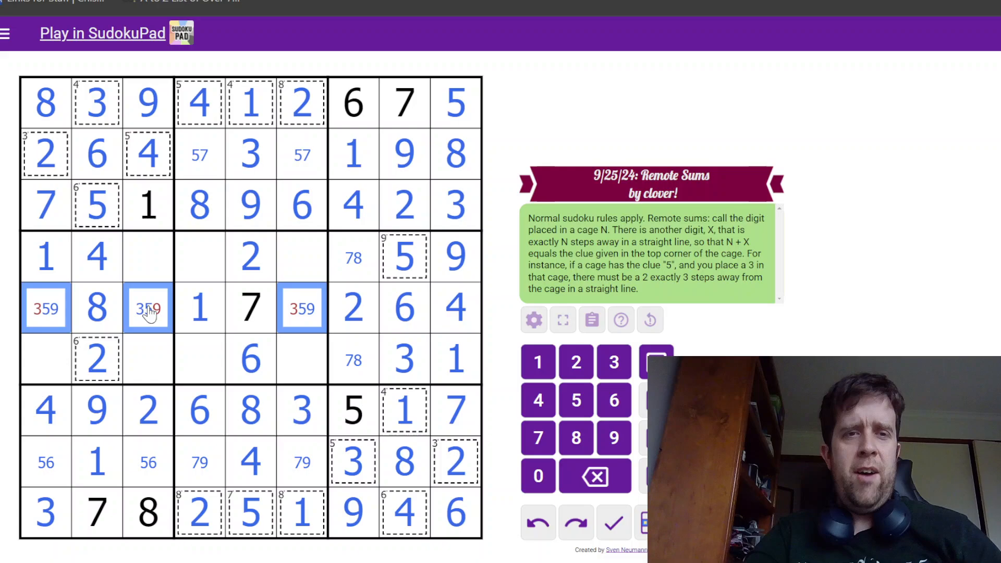
pyautogui.click(97, 309)
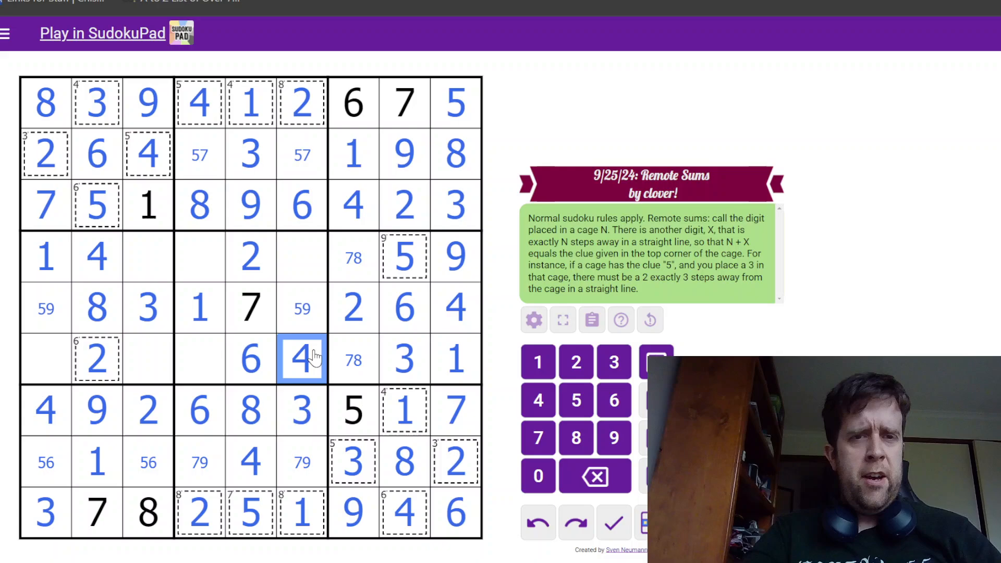
pyautogui.click(199, 359)
pyautogui.write('59')
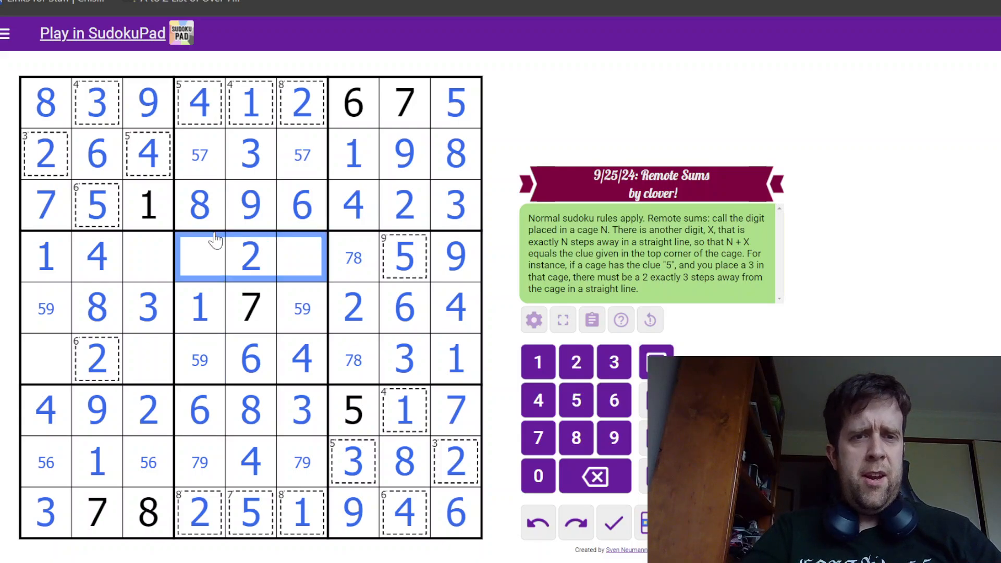
pyautogui.write('3')
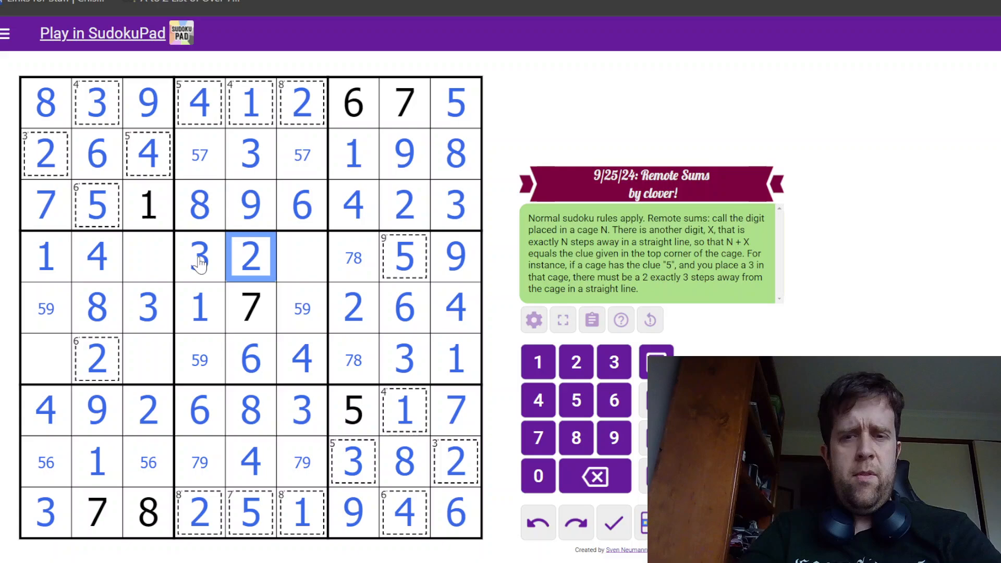
pyautogui.click(301, 258)
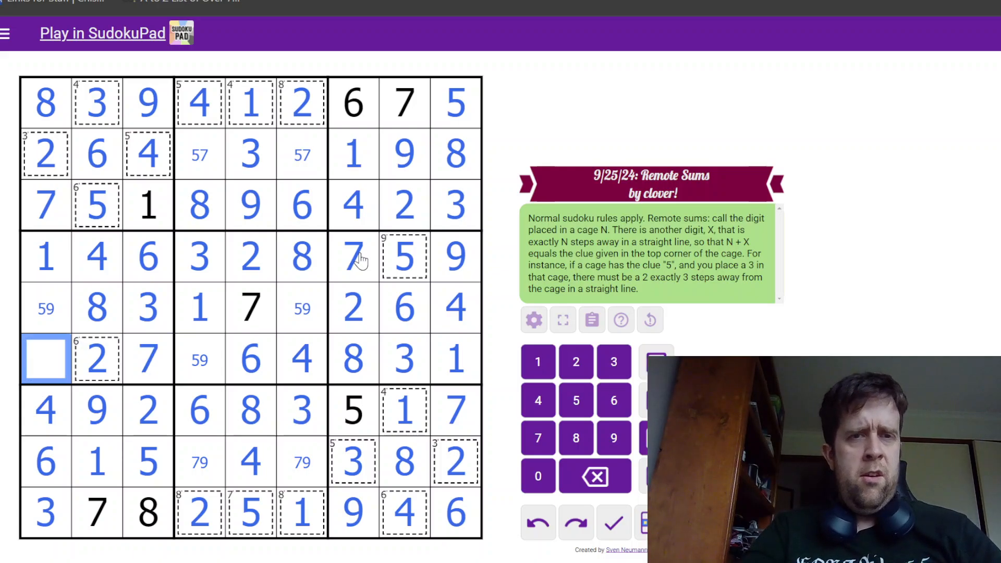
pyautogui.click(45, 360)
pyautogui.write('59')
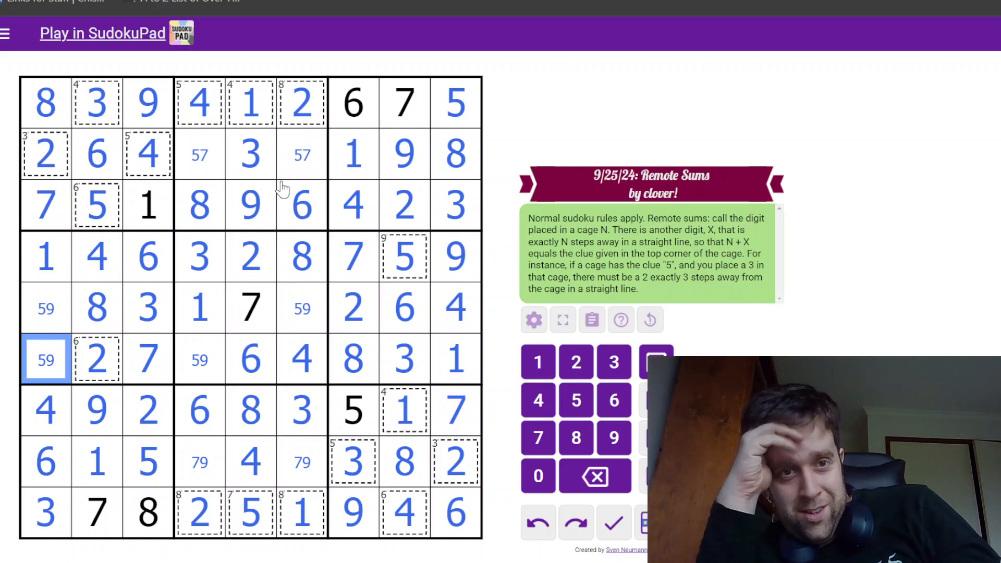
pyautogui.click(612, 522)
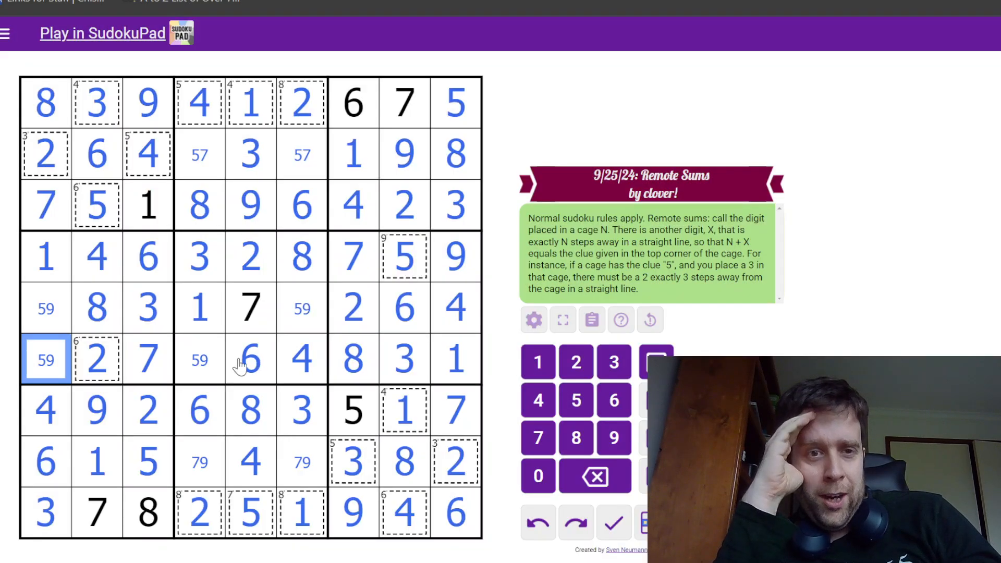
# Step: Resolve the 59, 57 and 79 cells to finish the grid and dismiss 'Yey, Congrats!'
pyautogui.click(404, 258)
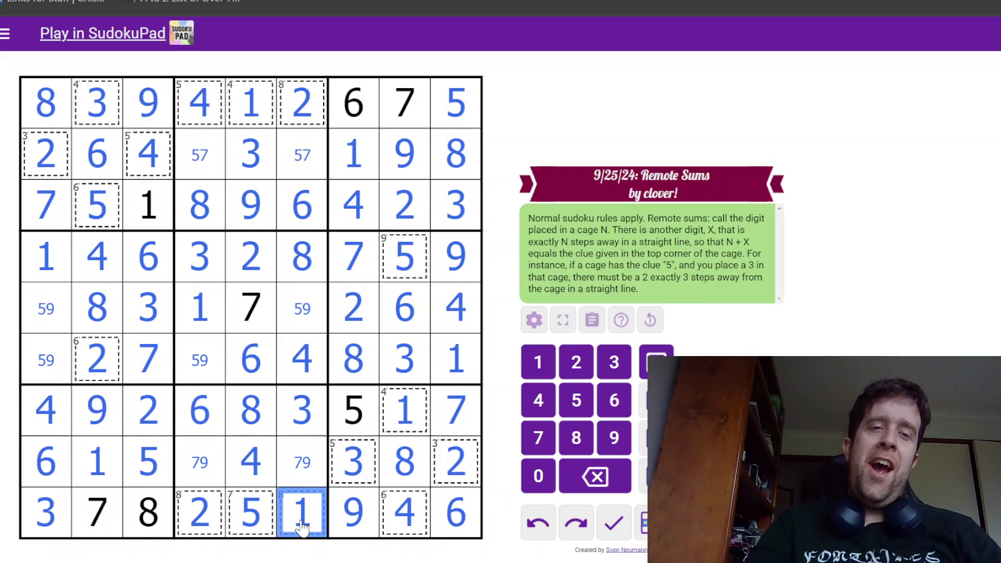
pyautogui.click(301, 462)
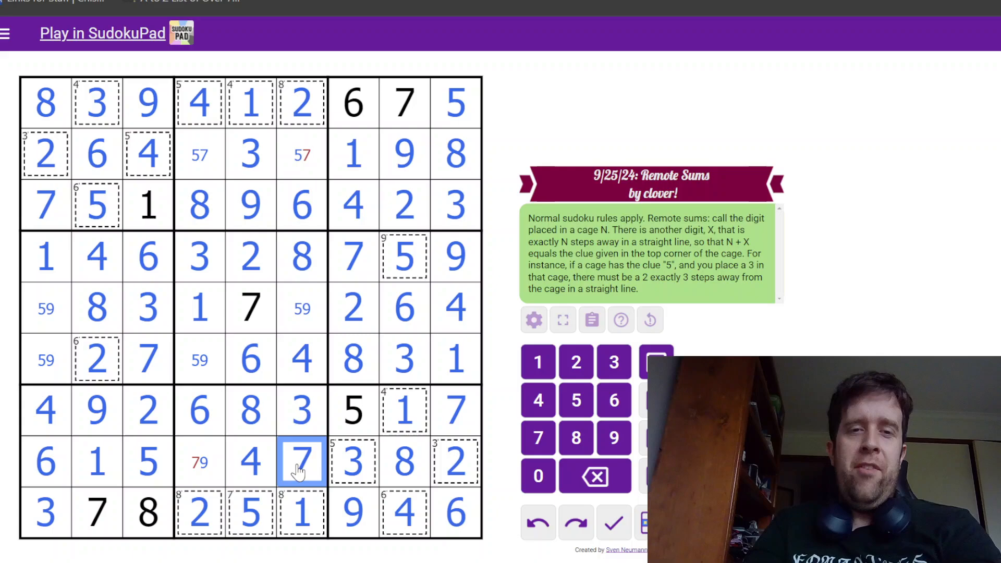
pyautogui.click(200, 359)
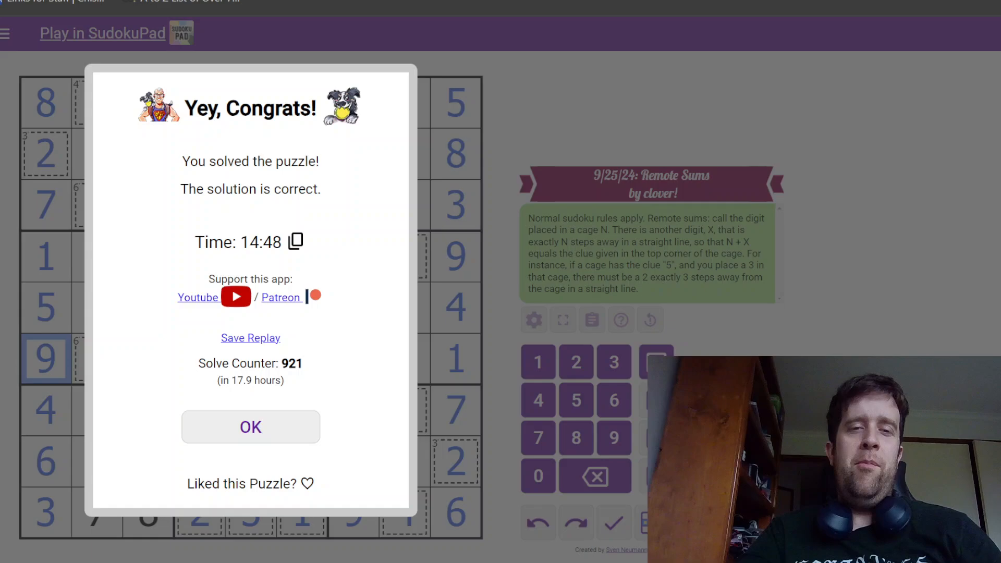
pyautogui.click(250, 427)
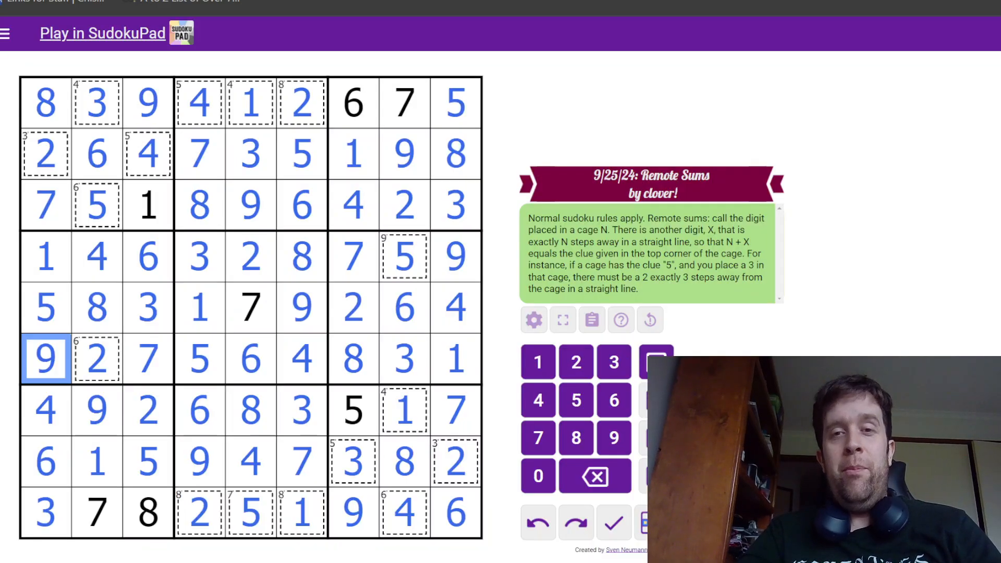